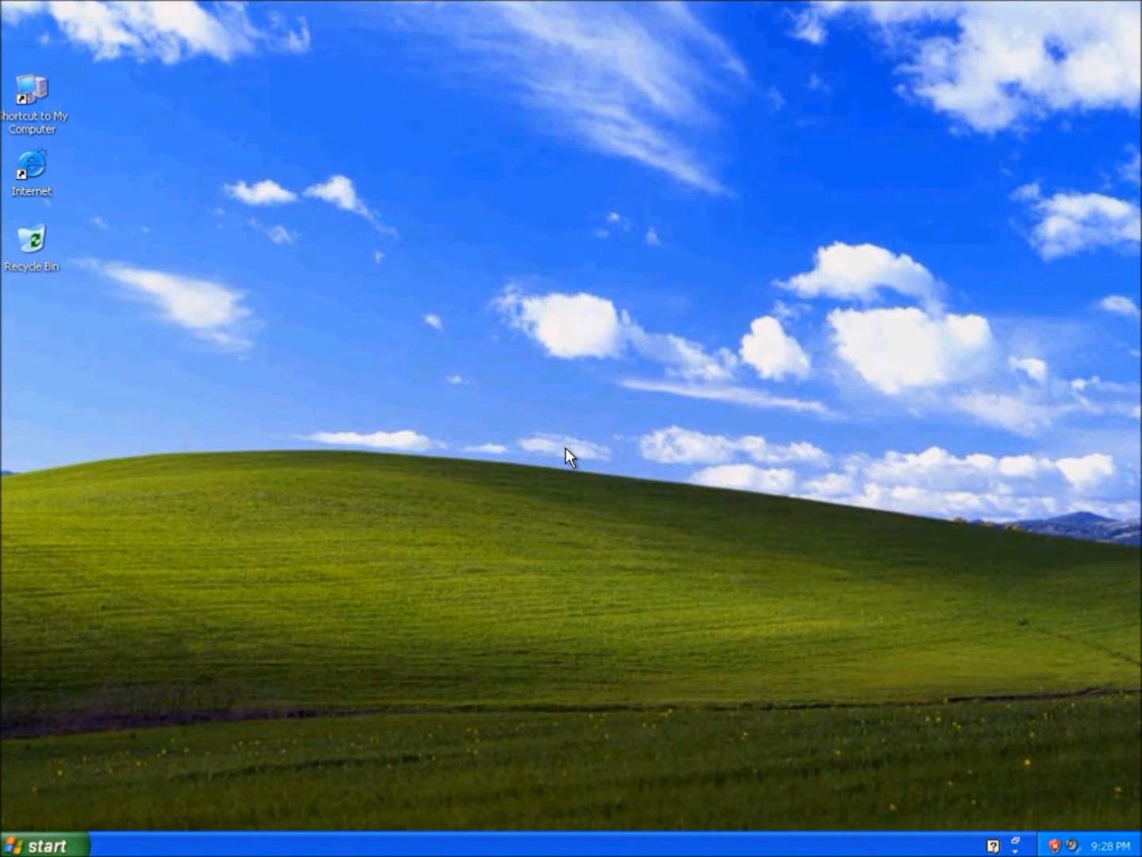
mouse_move(32, 198)
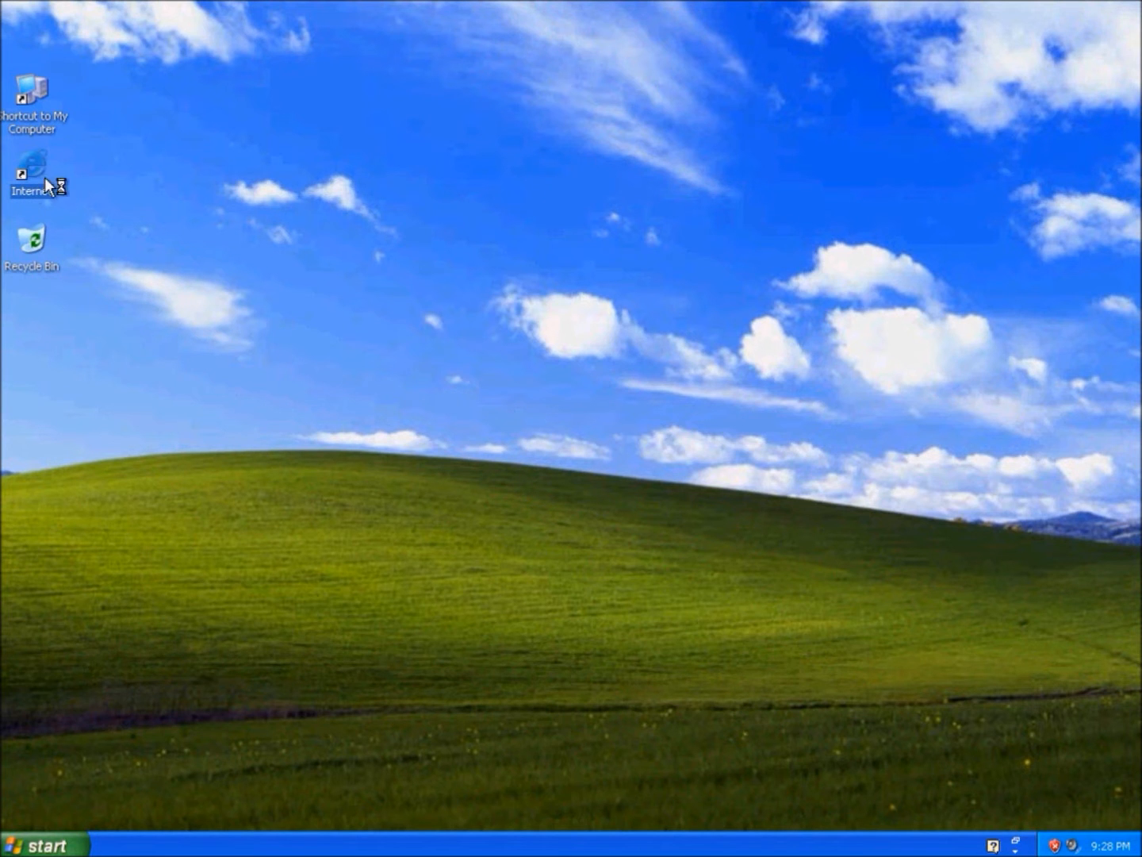
Open Internet Explorer at wisdom-soft.com/kb and scroll to Previous version downloads.
double_click(32, 172)
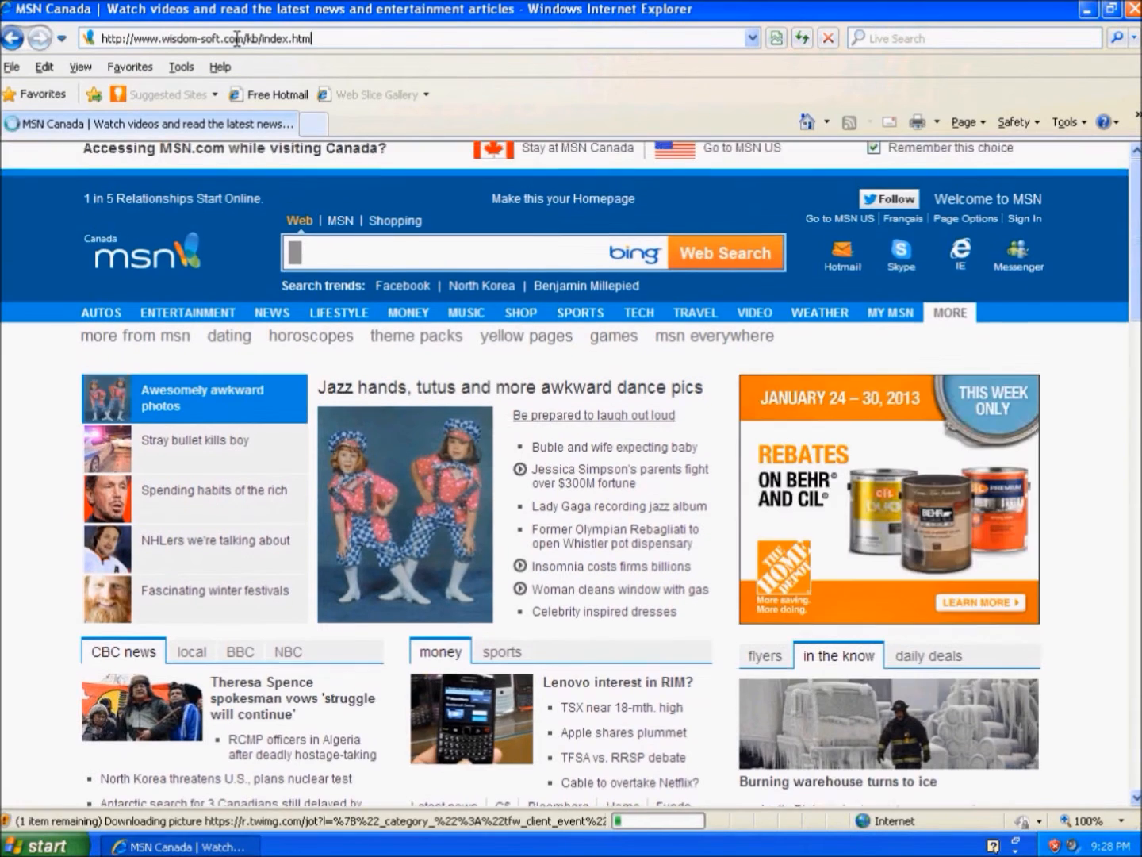
key(Return)
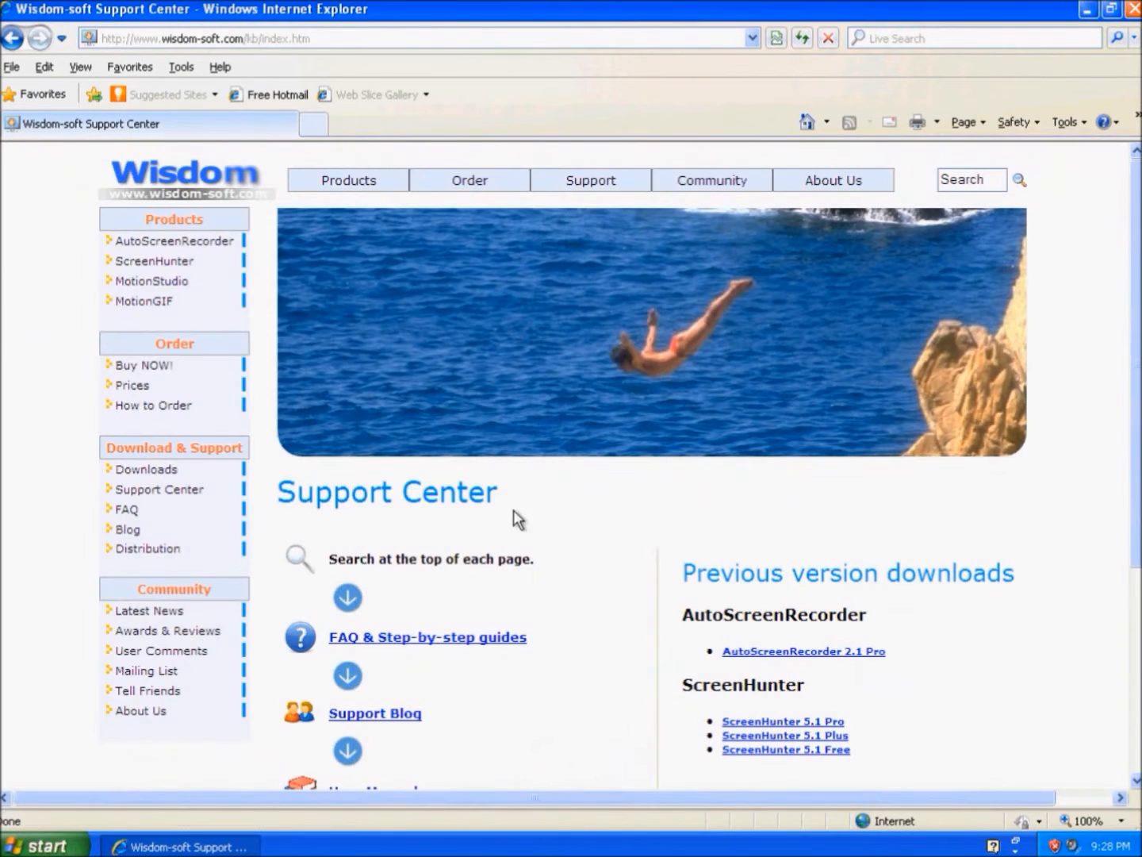
mouse_move(605, 525)
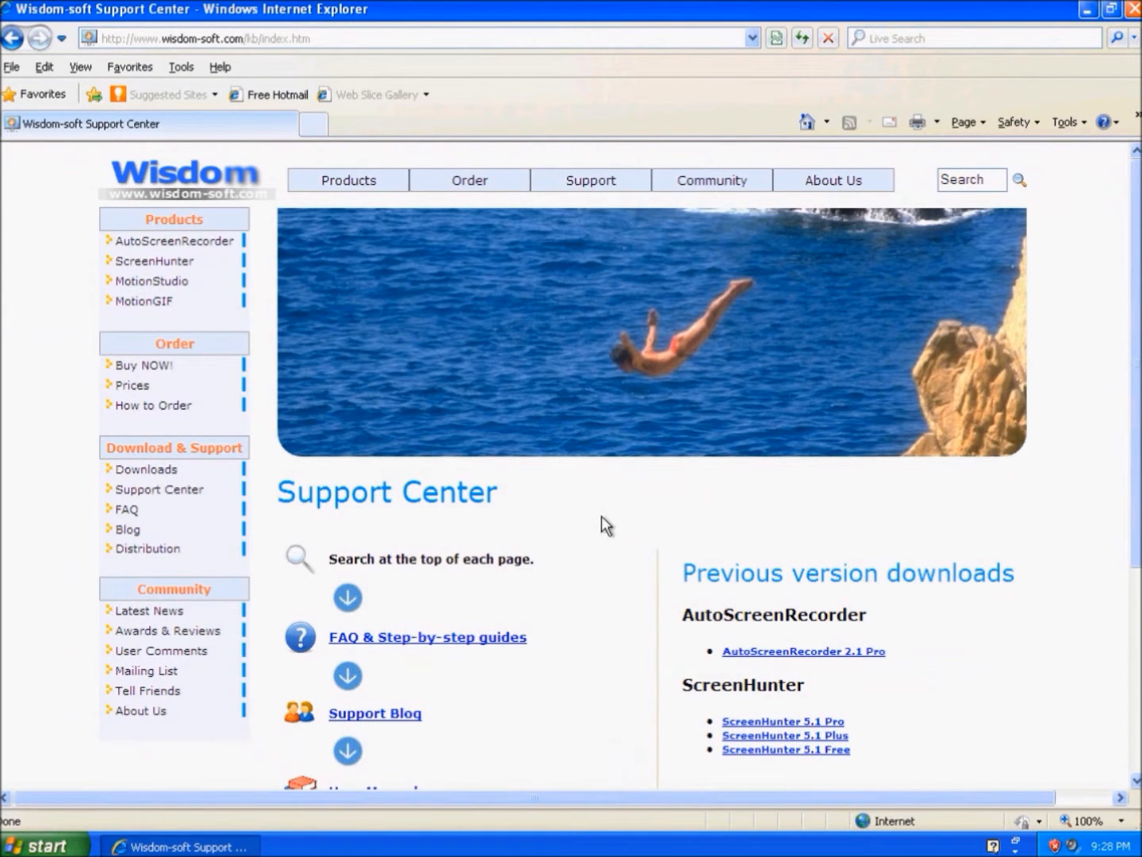
double_click(847, 572)
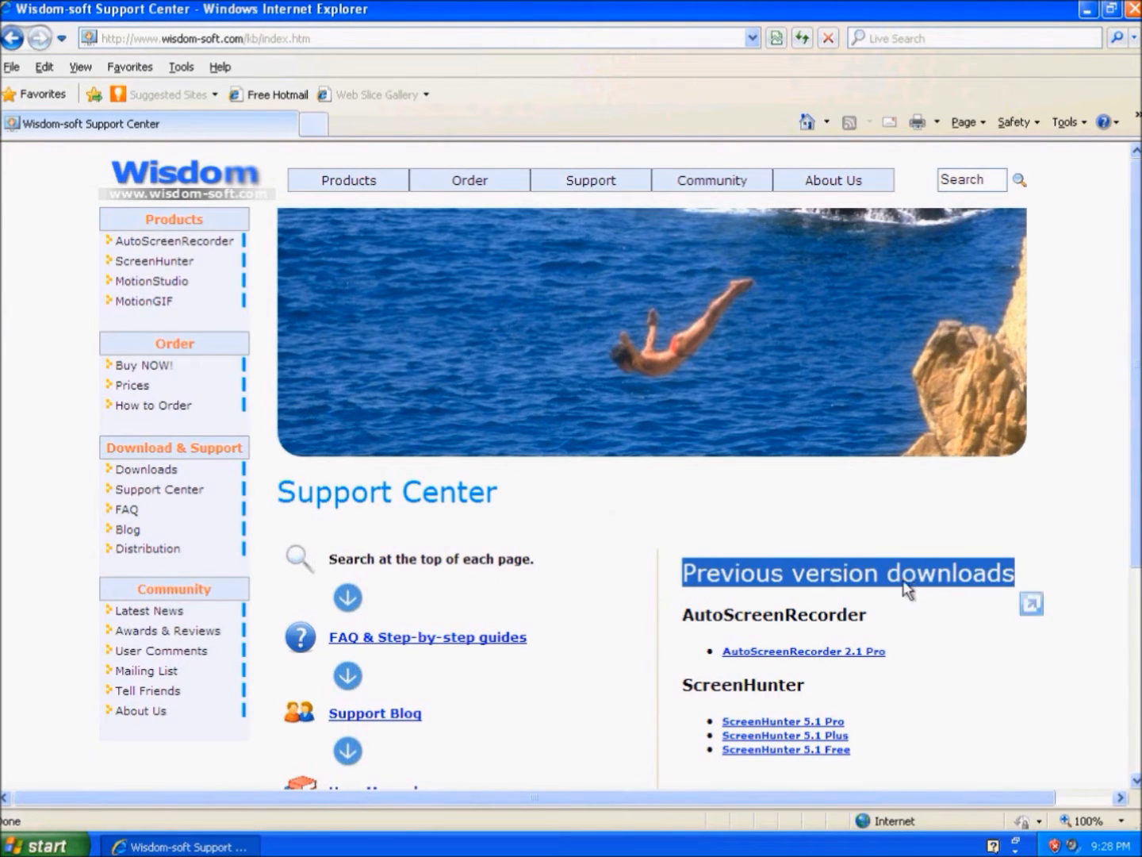
scroll(down, 3)
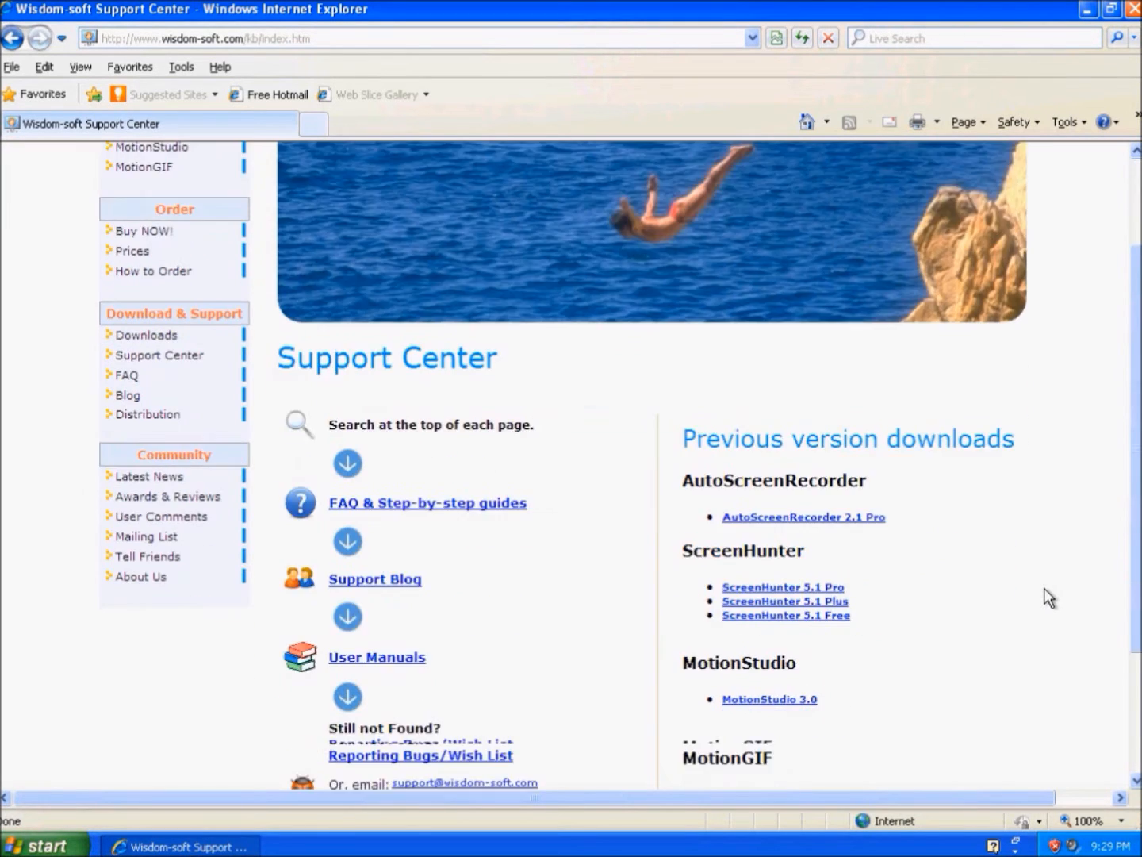
scroll(down, 3)
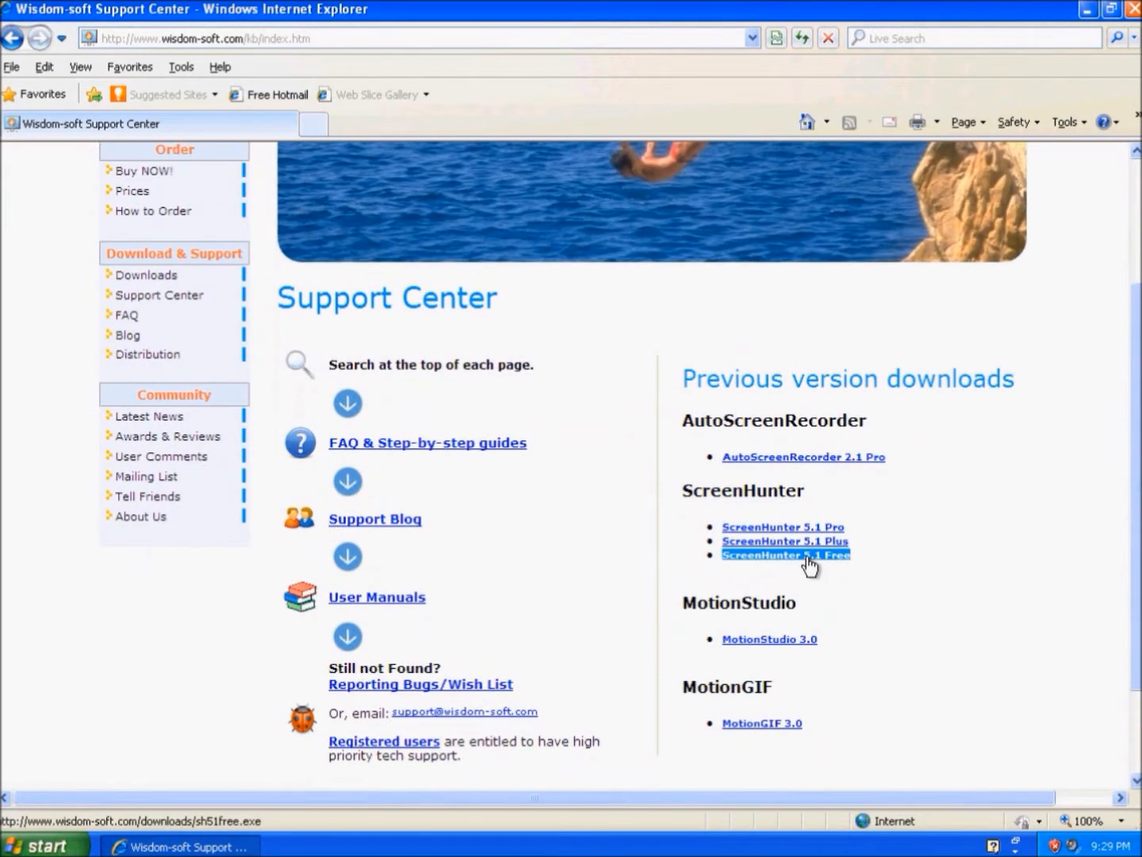
Download the ScreenHunter 5.1 Free installer sh51free.exe and save it to the Desktop.
click(786, 554)
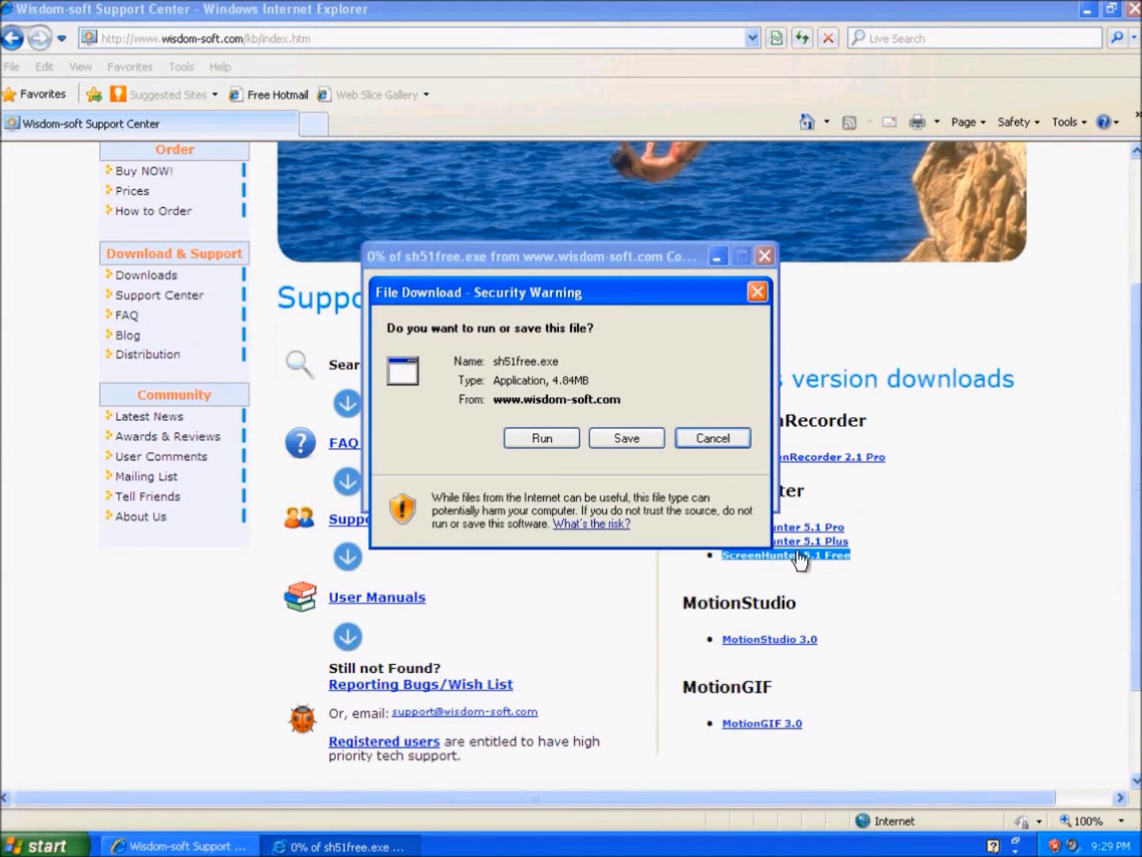
click(626, 437)
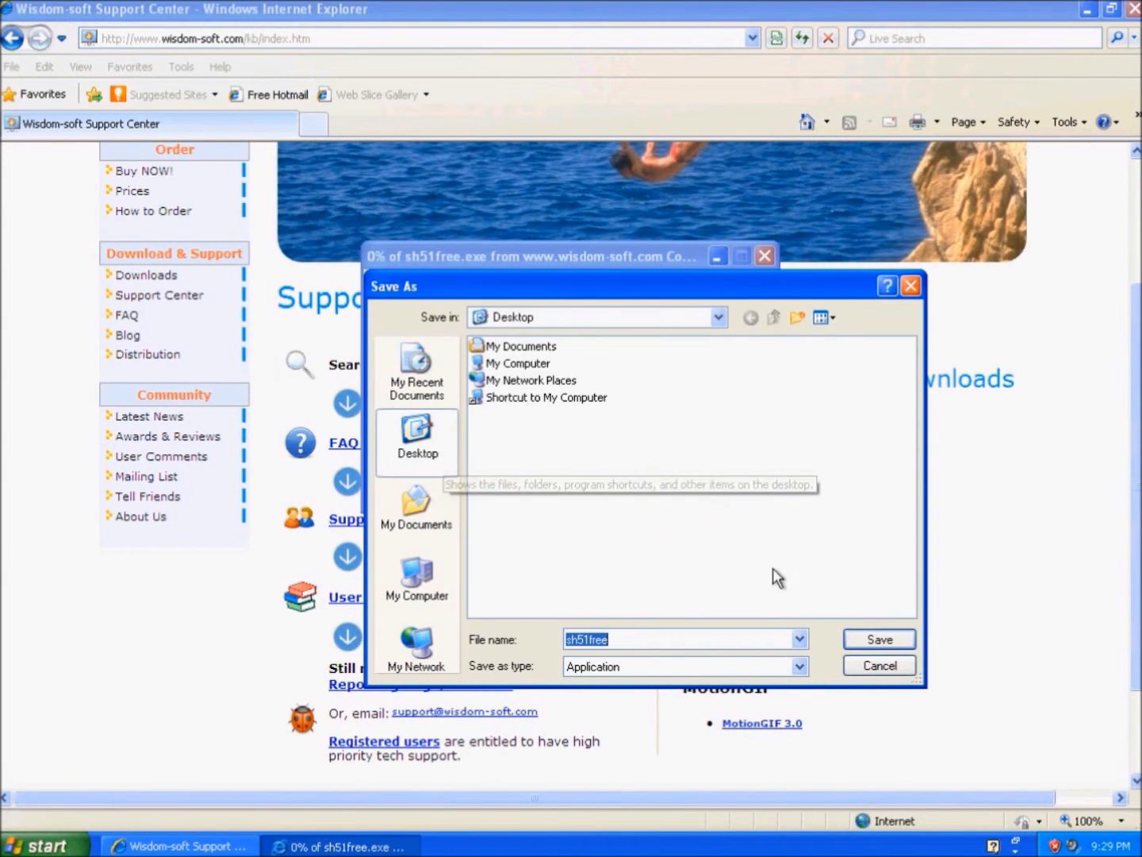
click(878, 638)
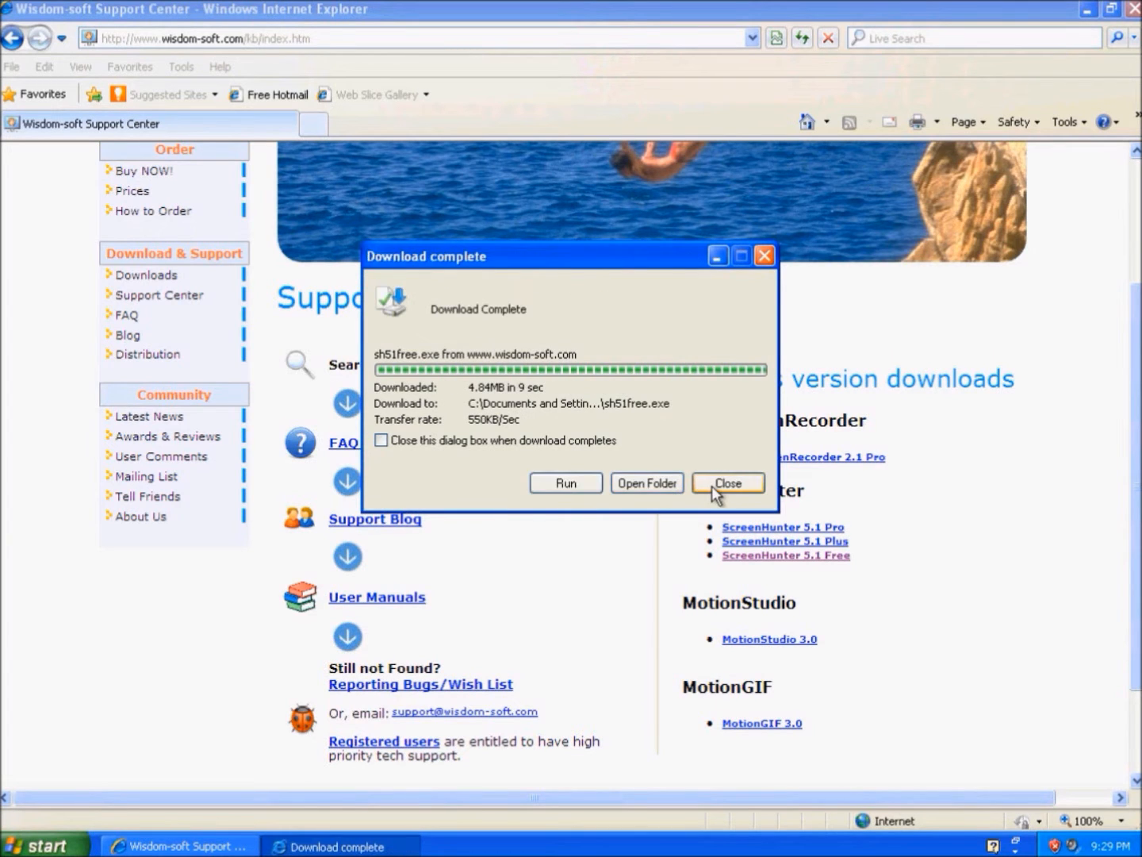
click(727, 483)
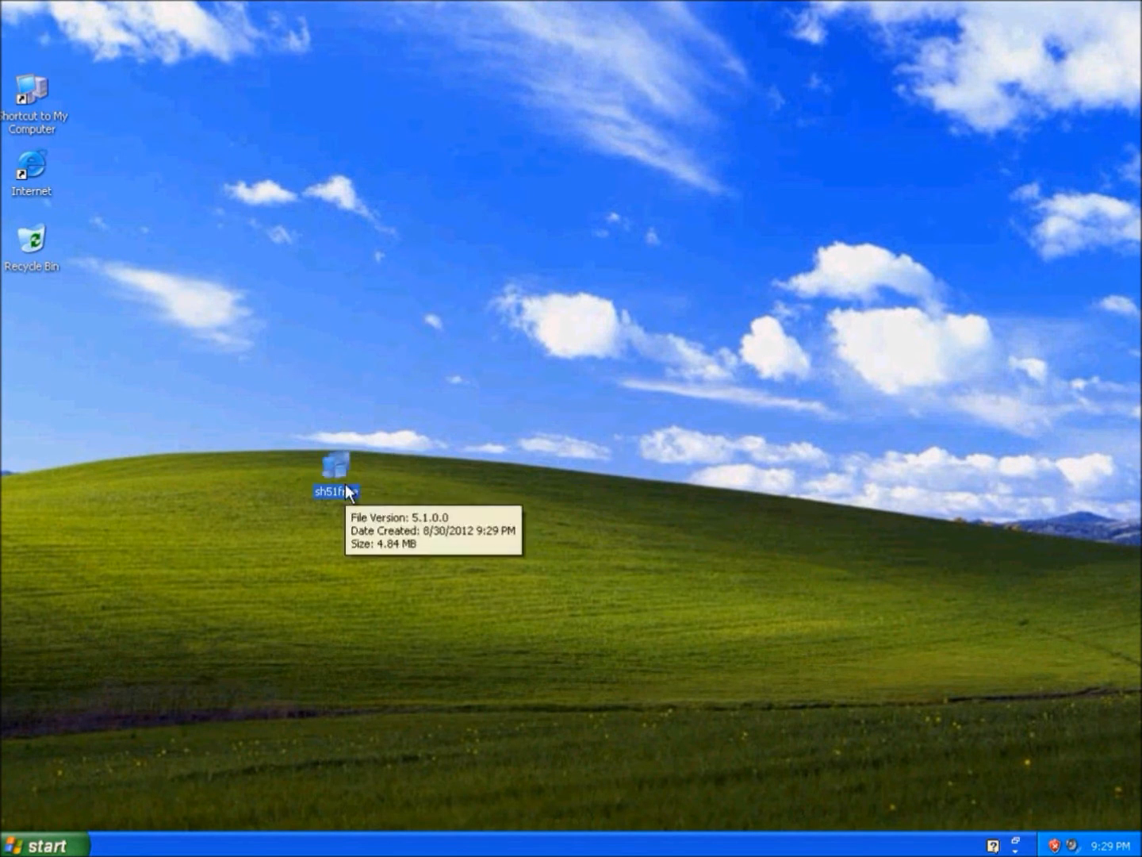
Run sh51free.exe and install with defaults, a desktop shortcut, and no Wisdom-soft toolbar.
double_click(336, 446)
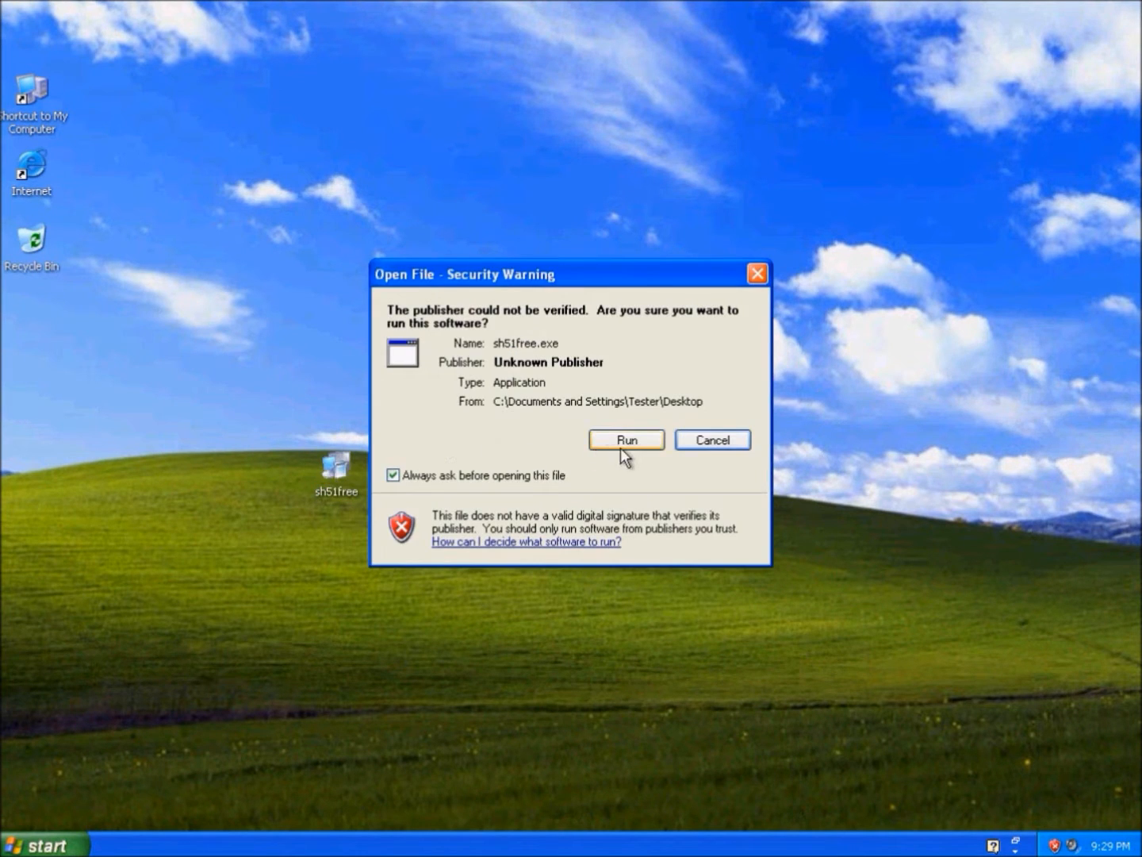
click(626, 439)
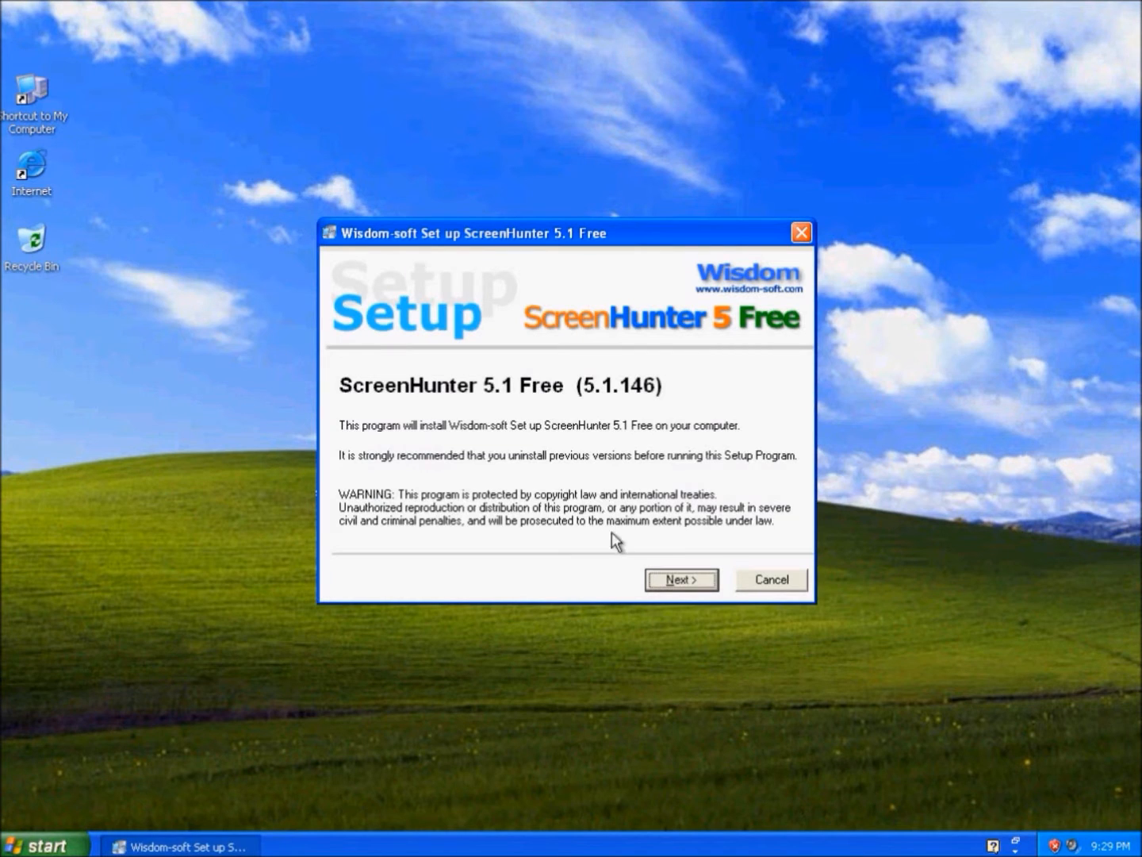
click(680, 579)
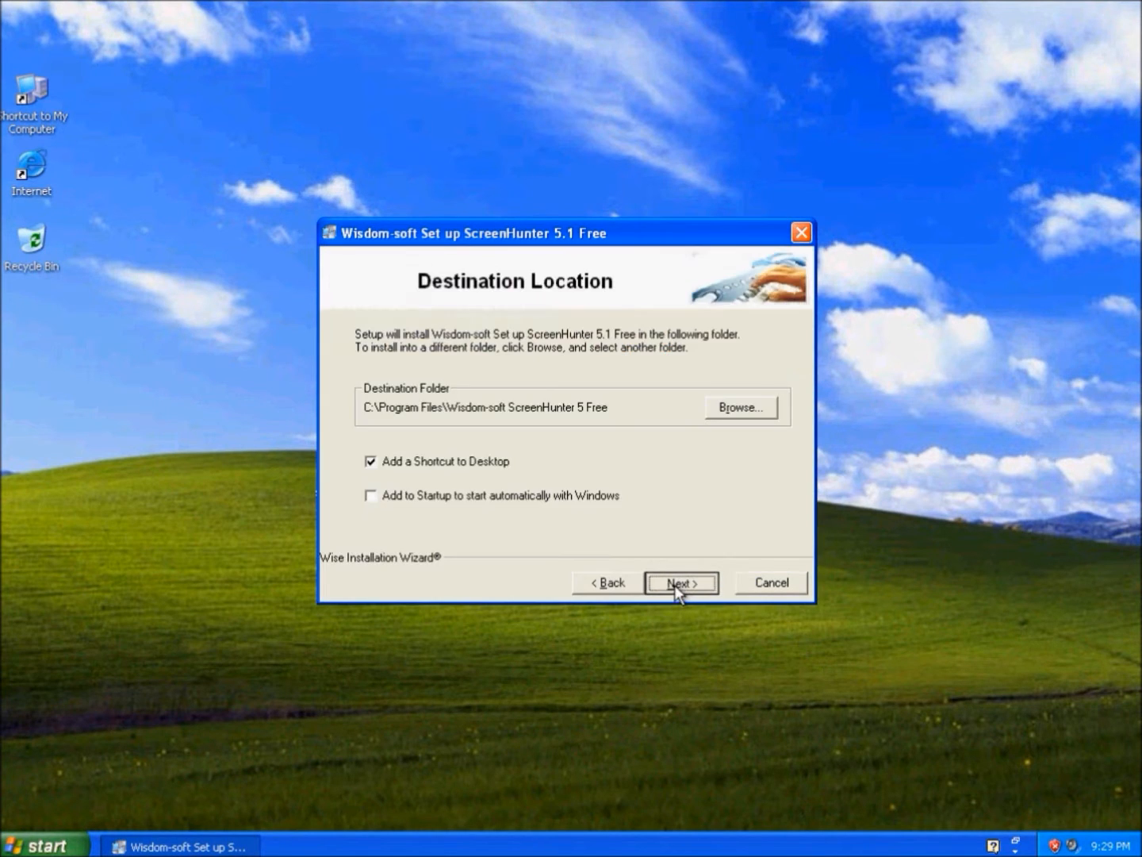
click(680, 582)
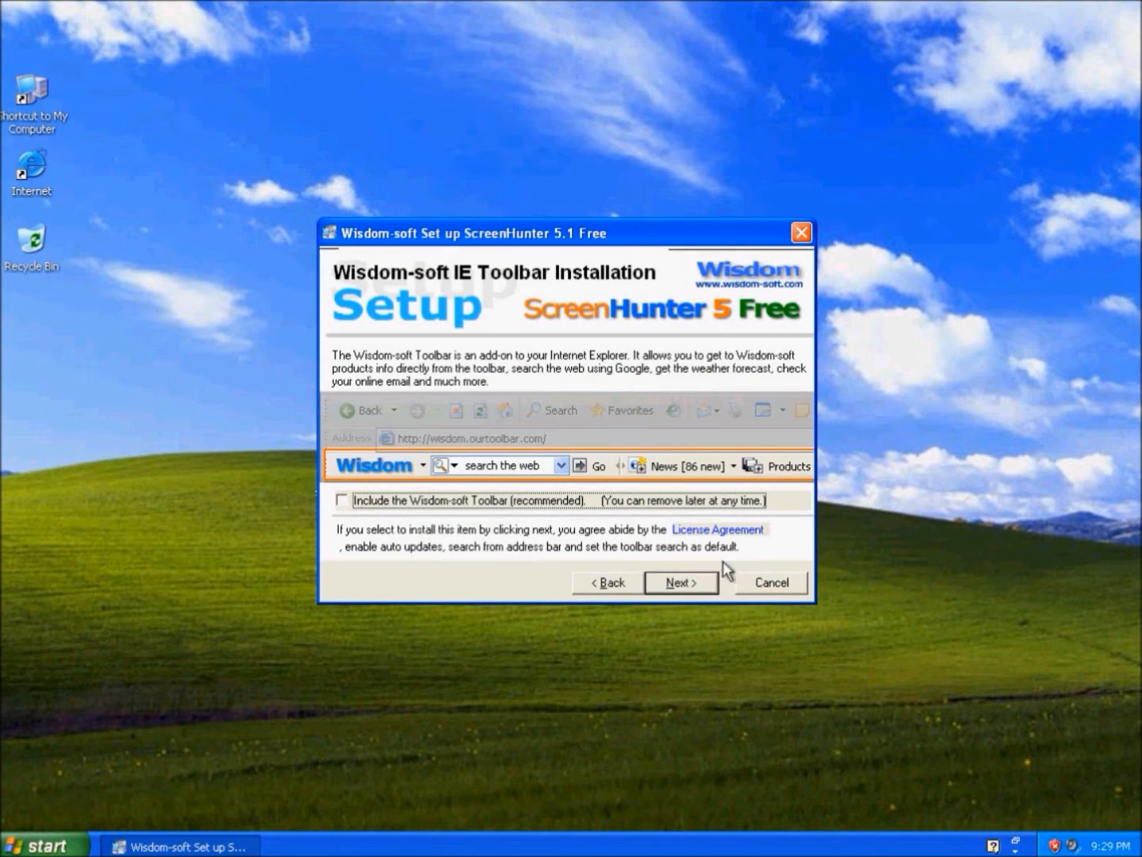
click(681, 582)
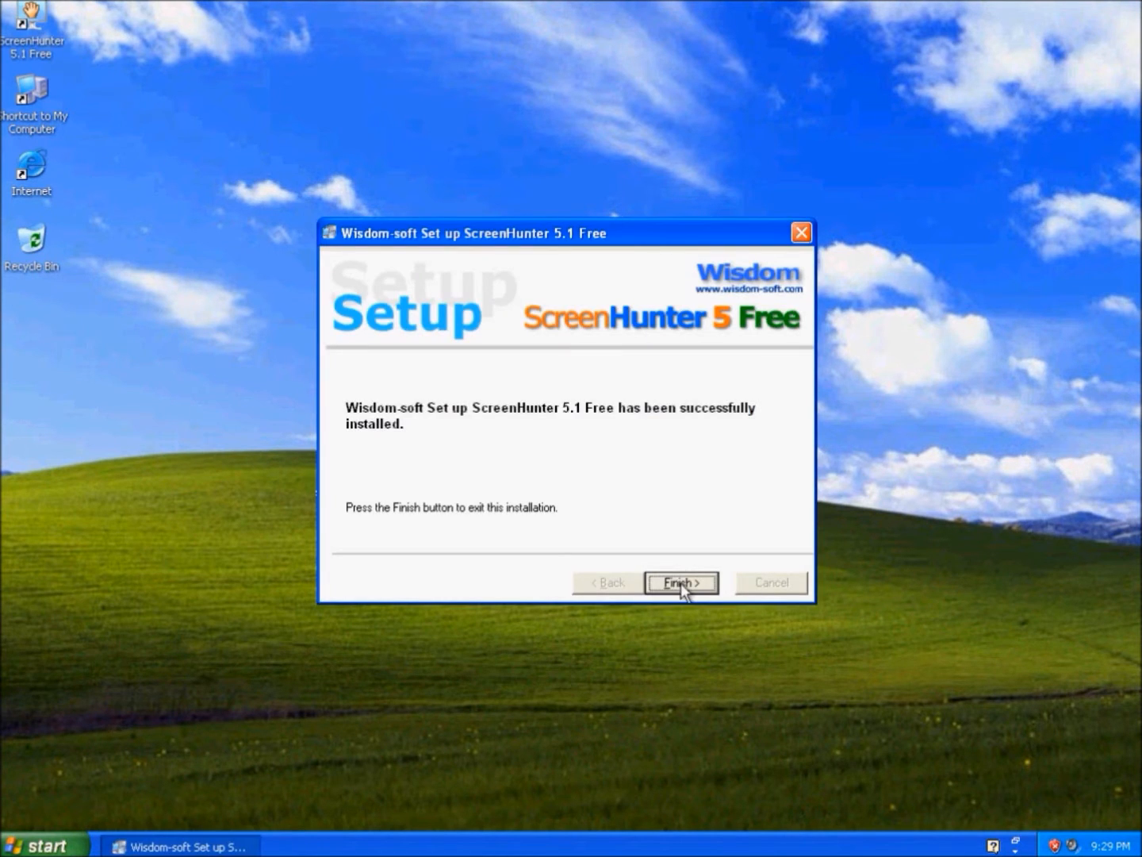
click(680, 582)
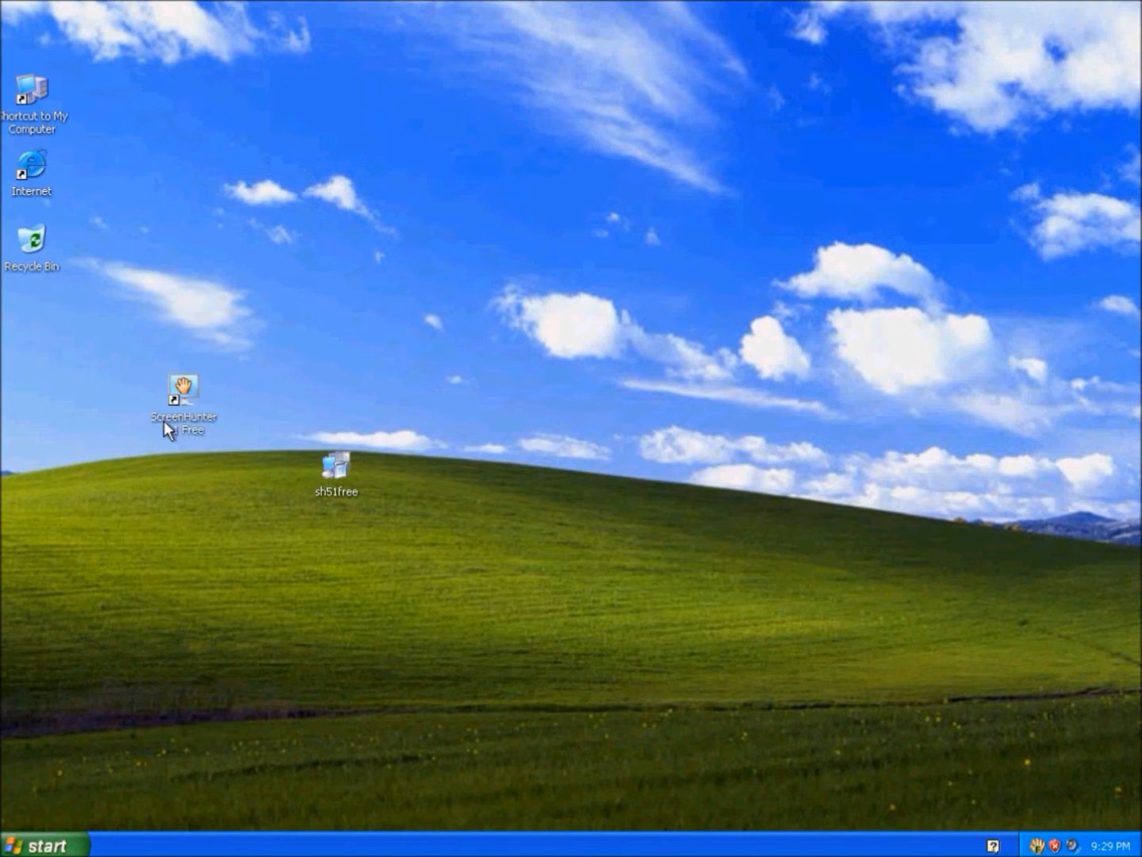
Launch ScreenHunter and capture a rectangular area with the mouse pointer via hotkey F6.
double_click(183, 389)
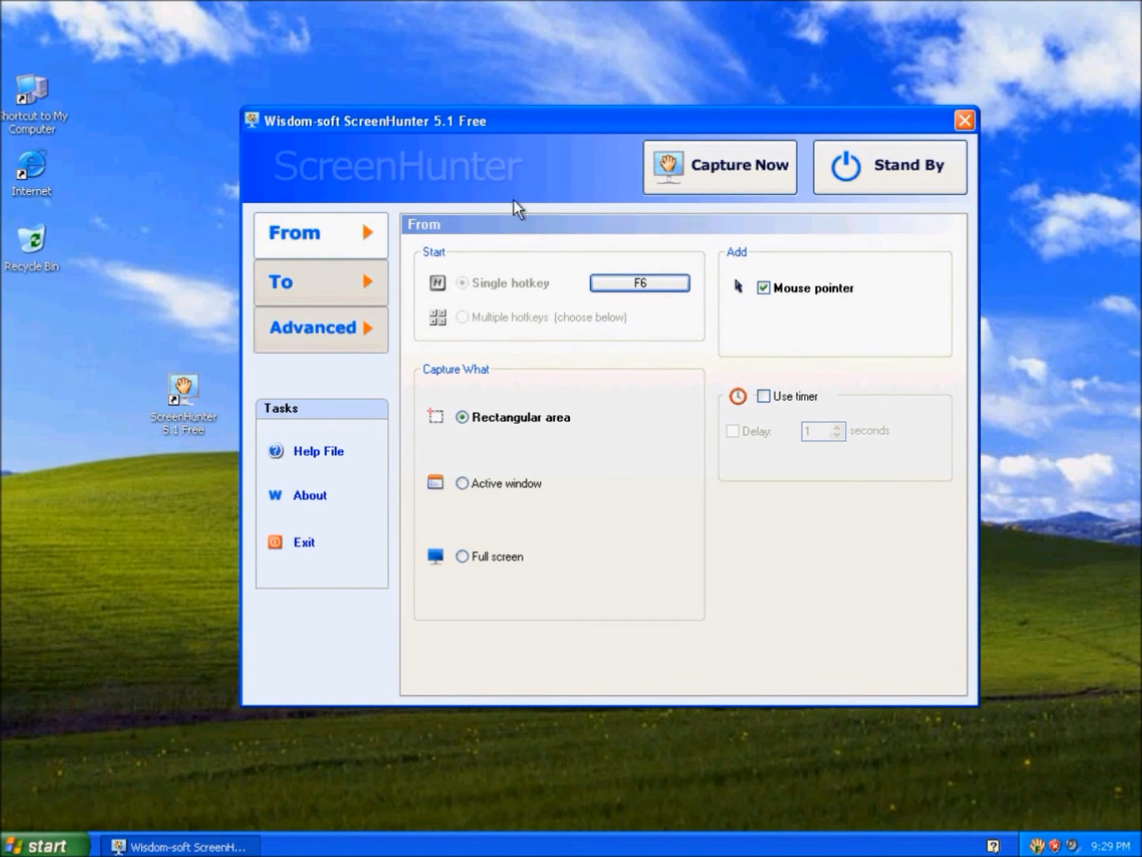
mouse_move(345, 250)
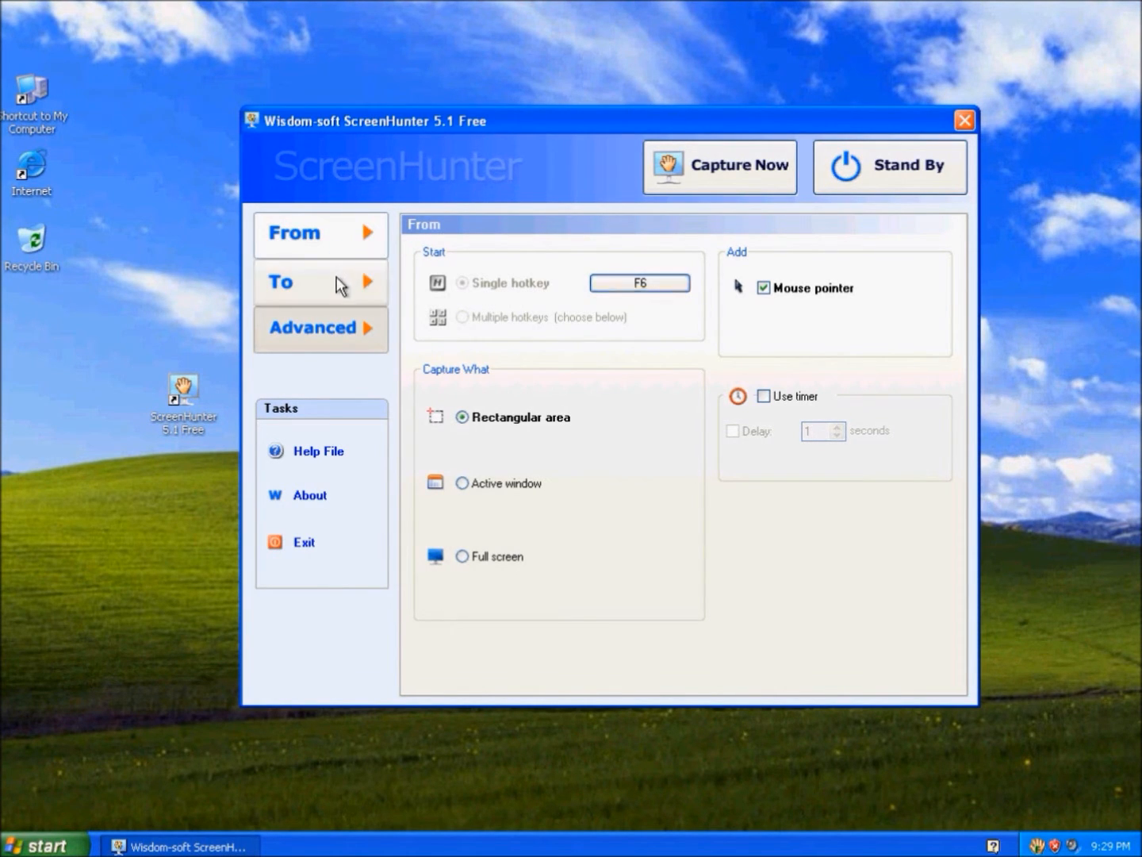
click(312, 328)
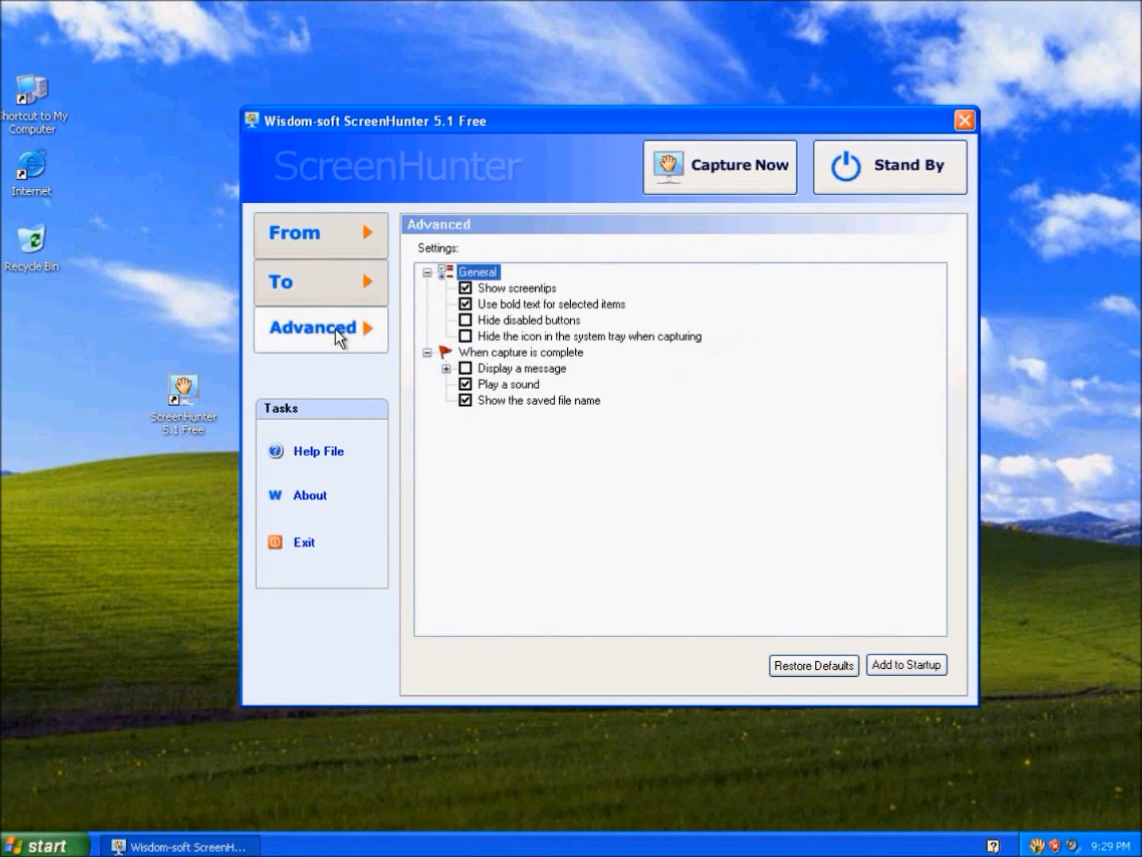
click(320, 232)
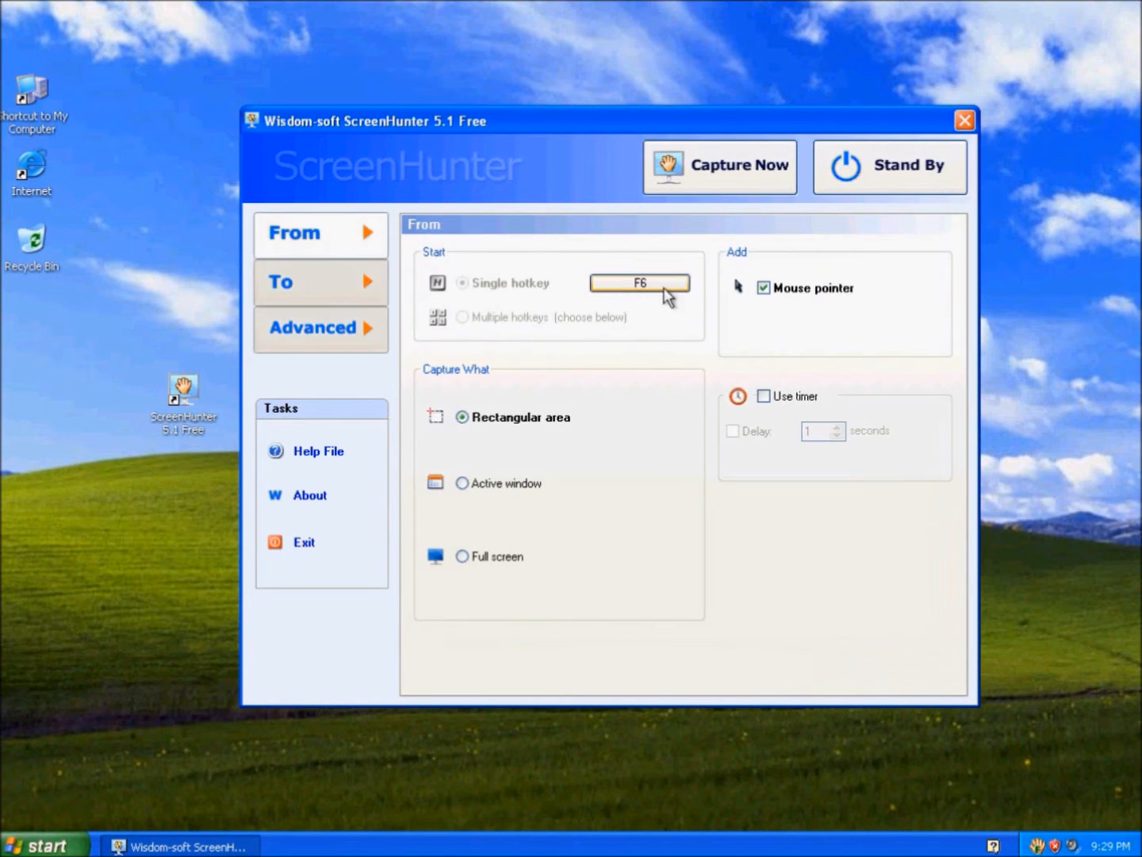
click(639, 282)
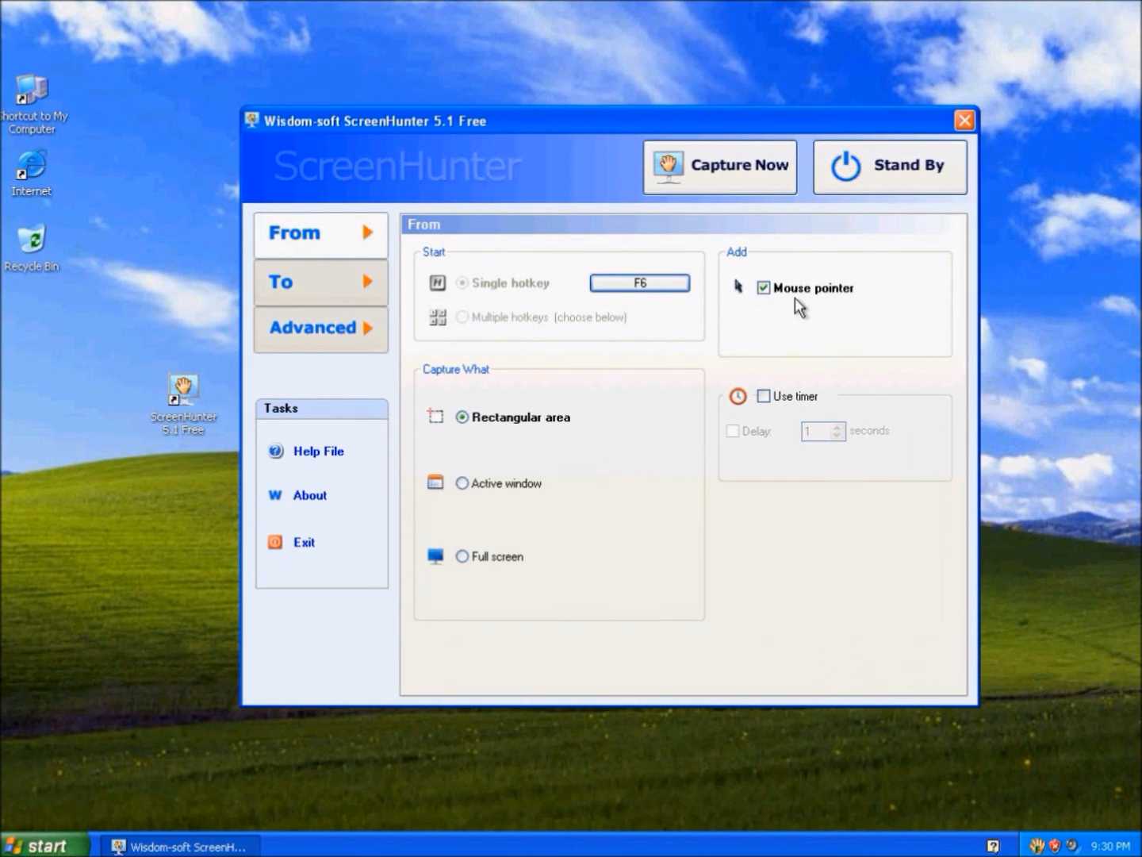
mouse_move(789, 296)
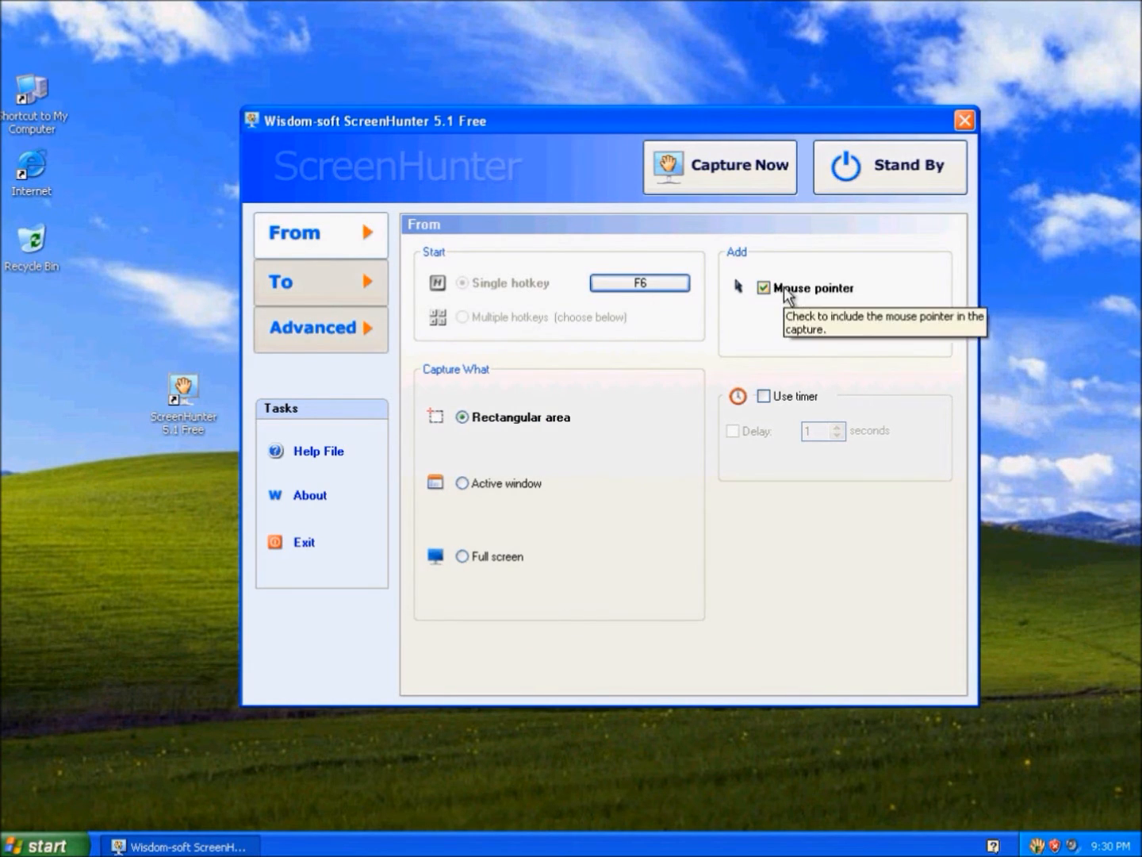
mouse_move(781, 385)
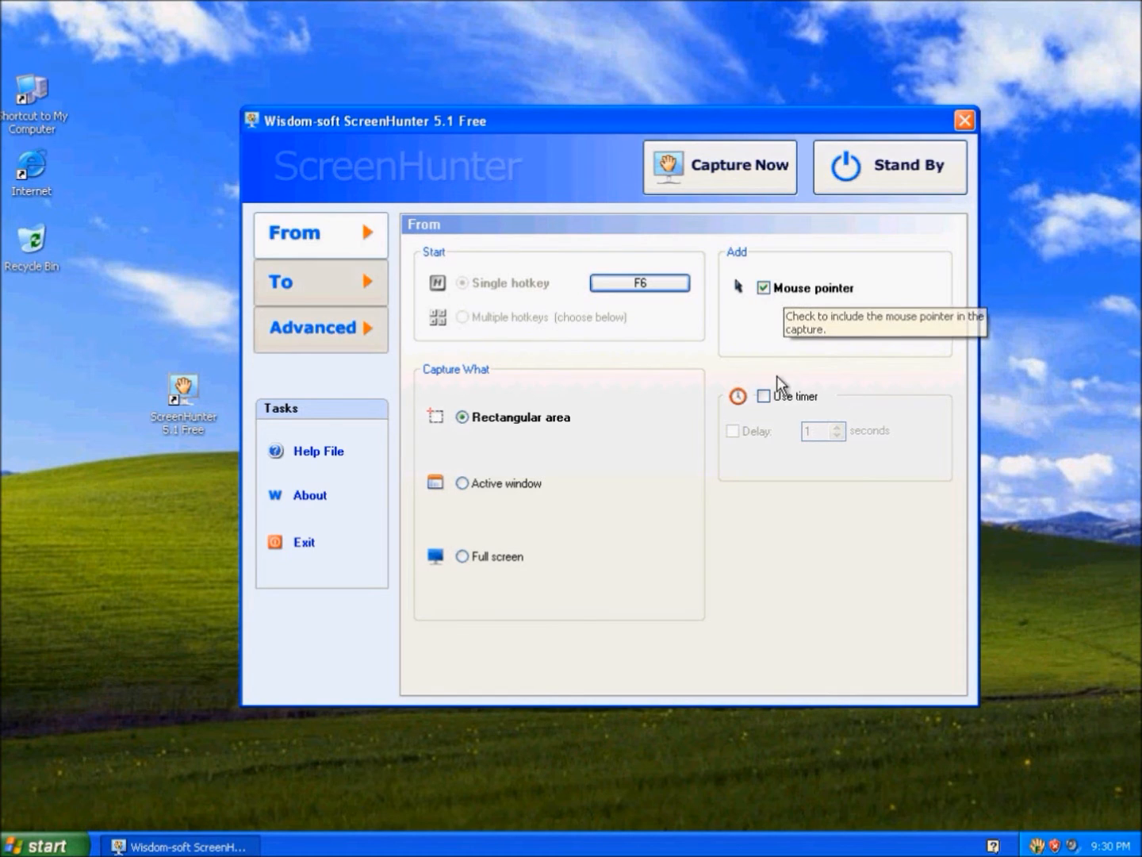
mouse_move(484, 440)
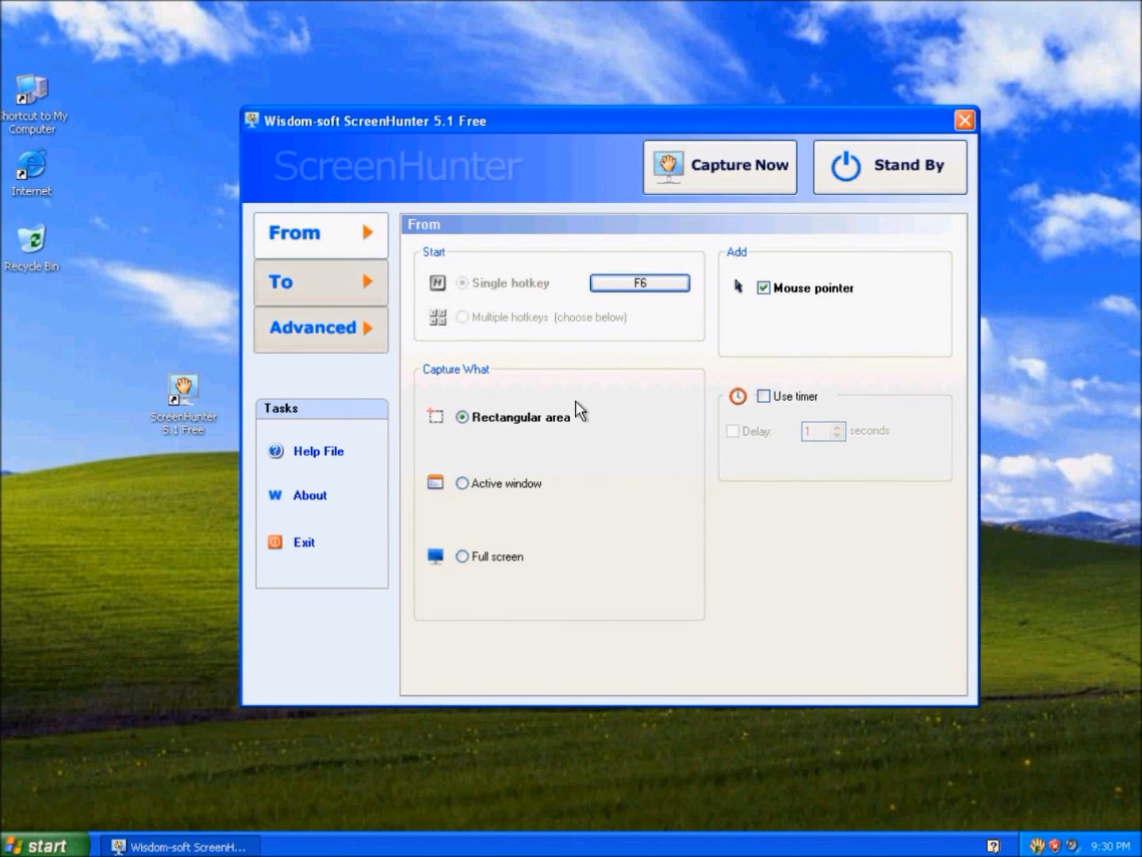
Review the To tab: clipboard plus automatically named GIF files on the desktop.
click(319, 282)
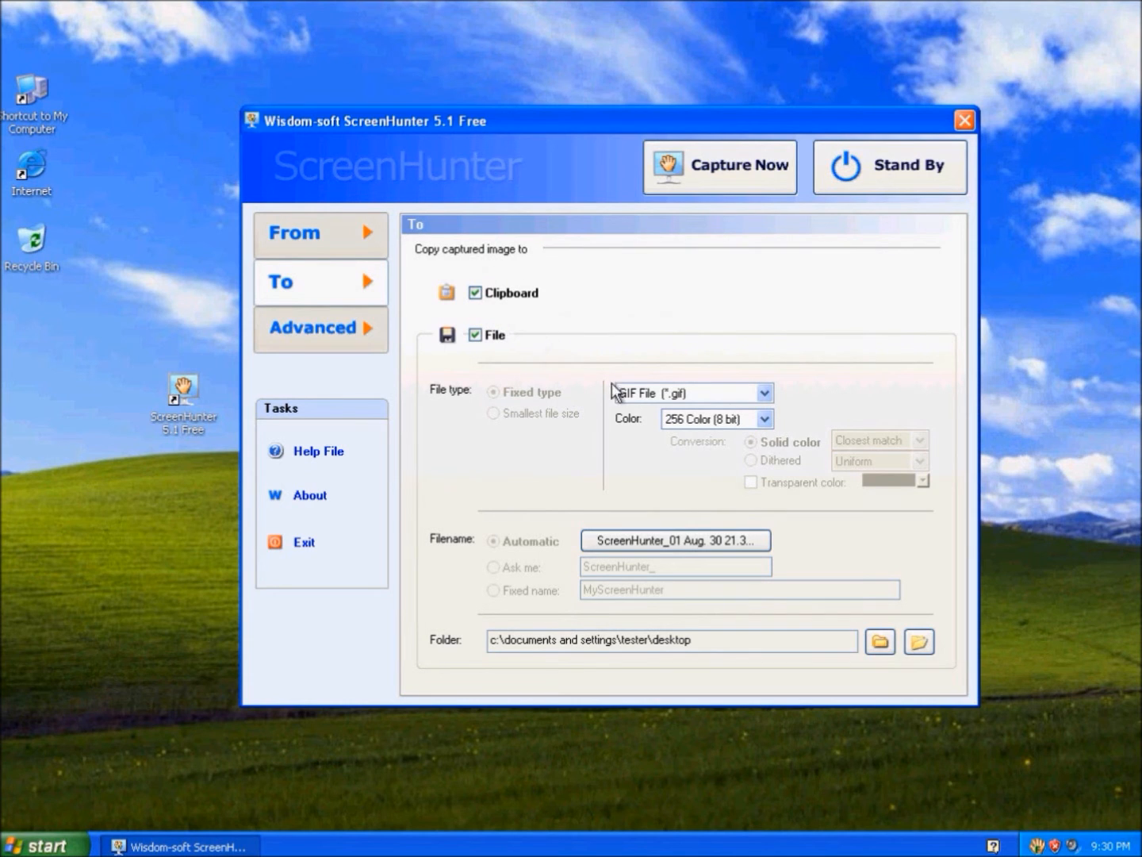
click(675, 540)
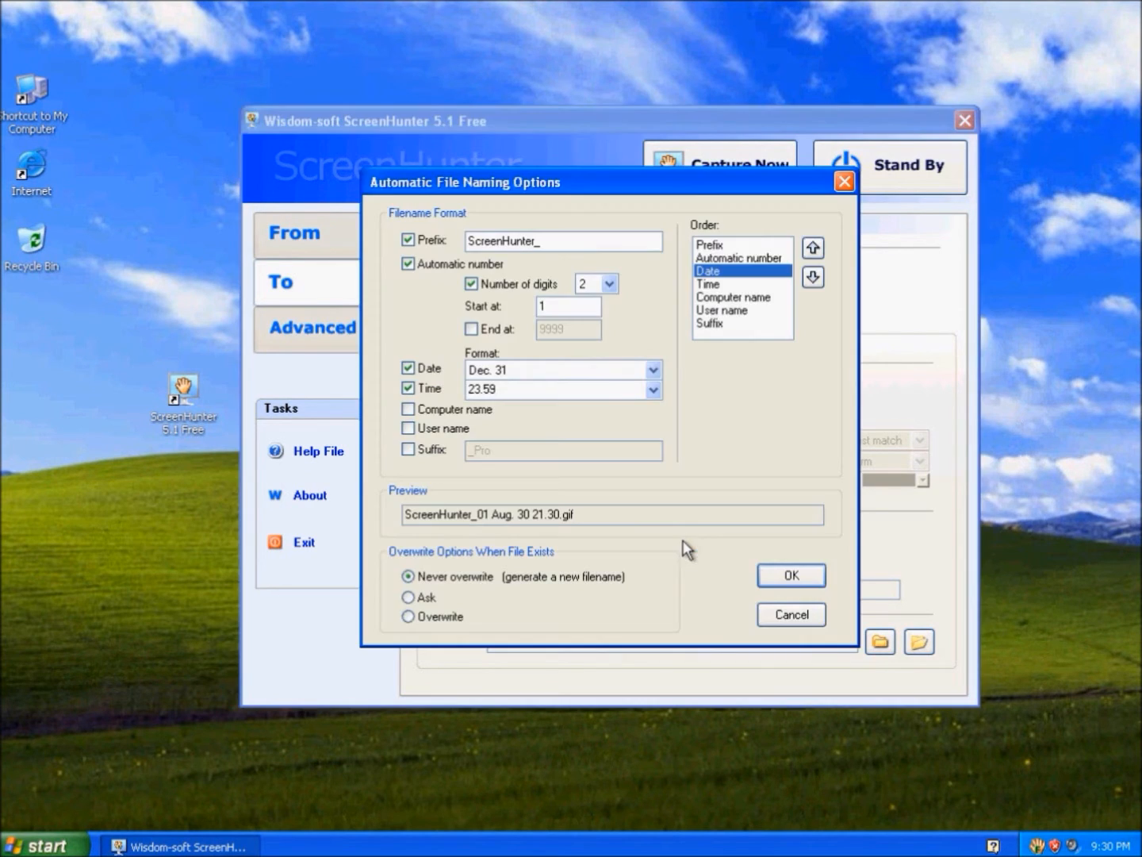
click(790, 575)
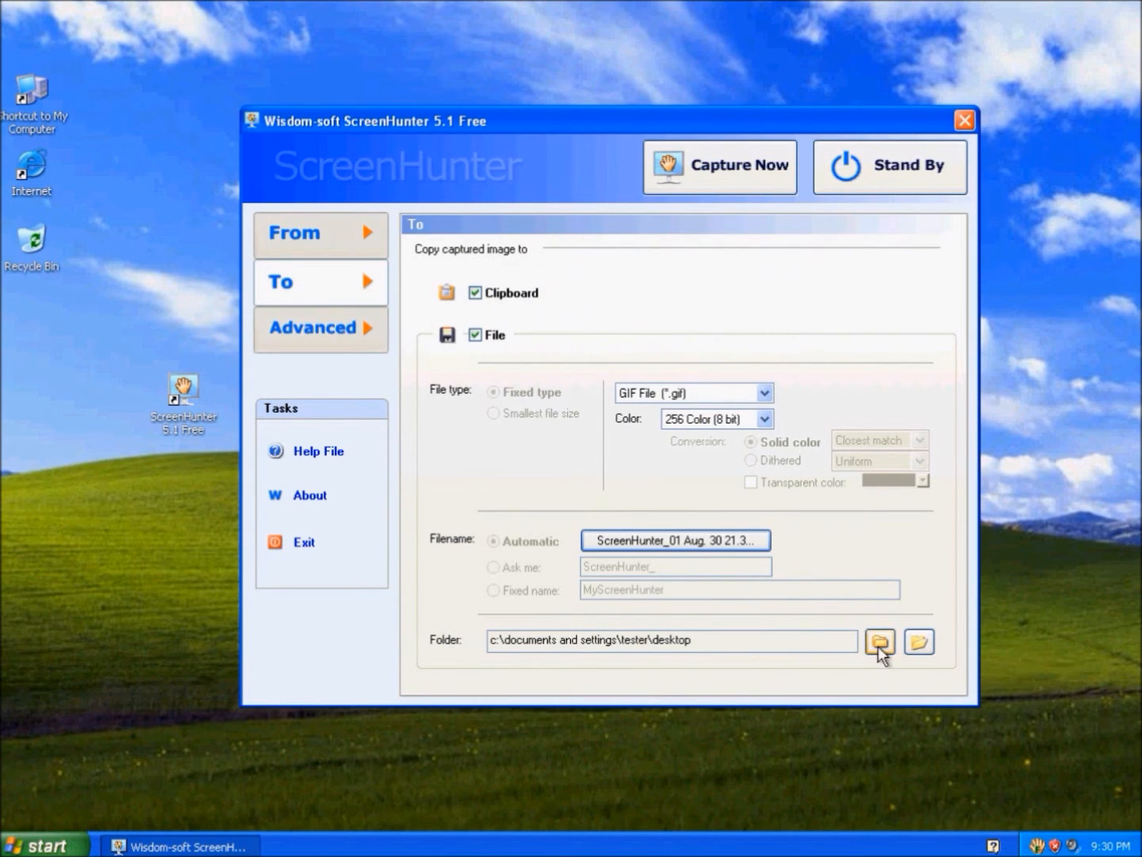
mouse_move(327, 349)
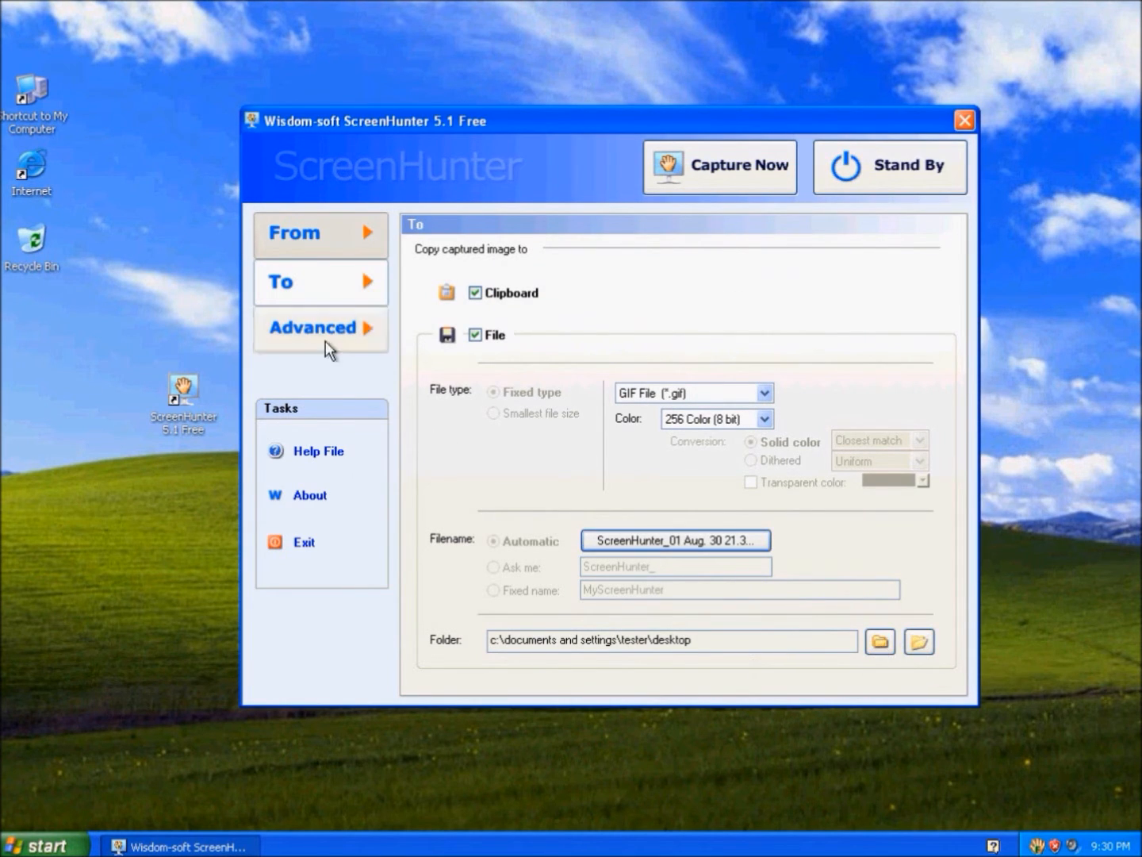
Check the Advanced tab and the About version information, then close About.
click(319, 328)
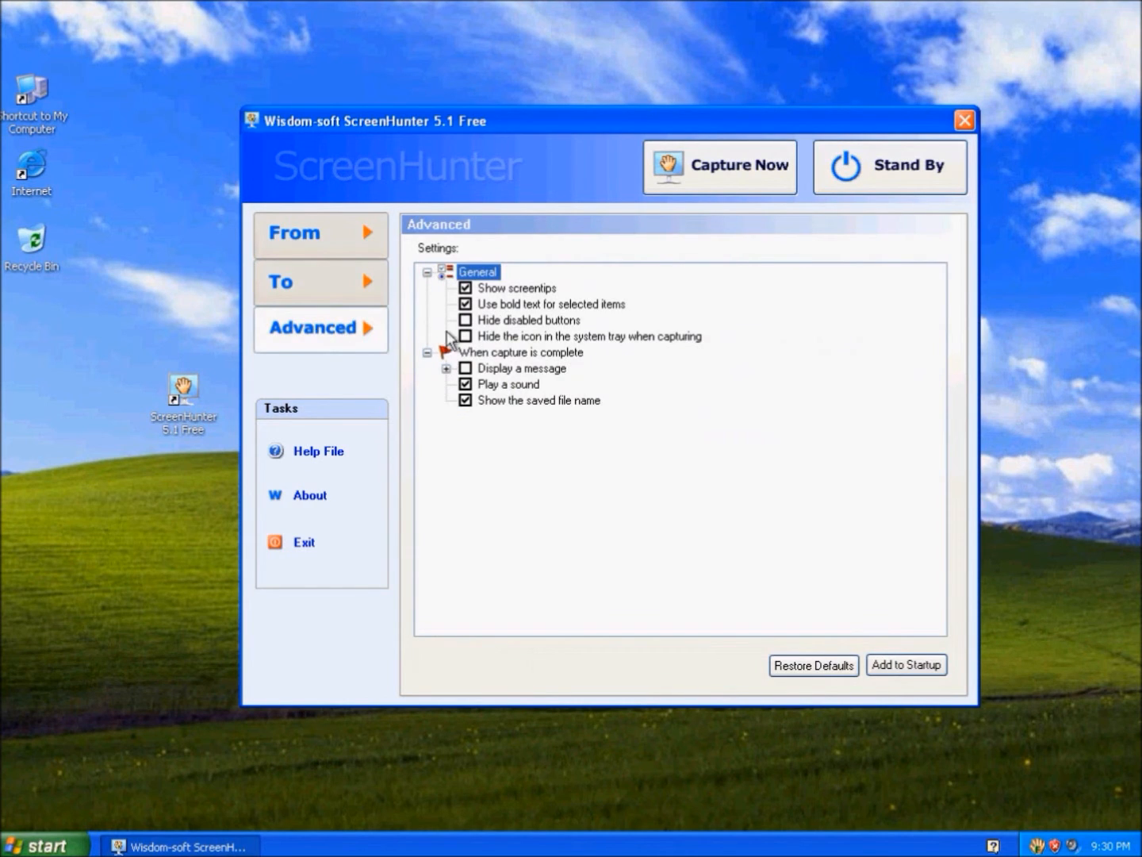
mouse_move(906, 665)
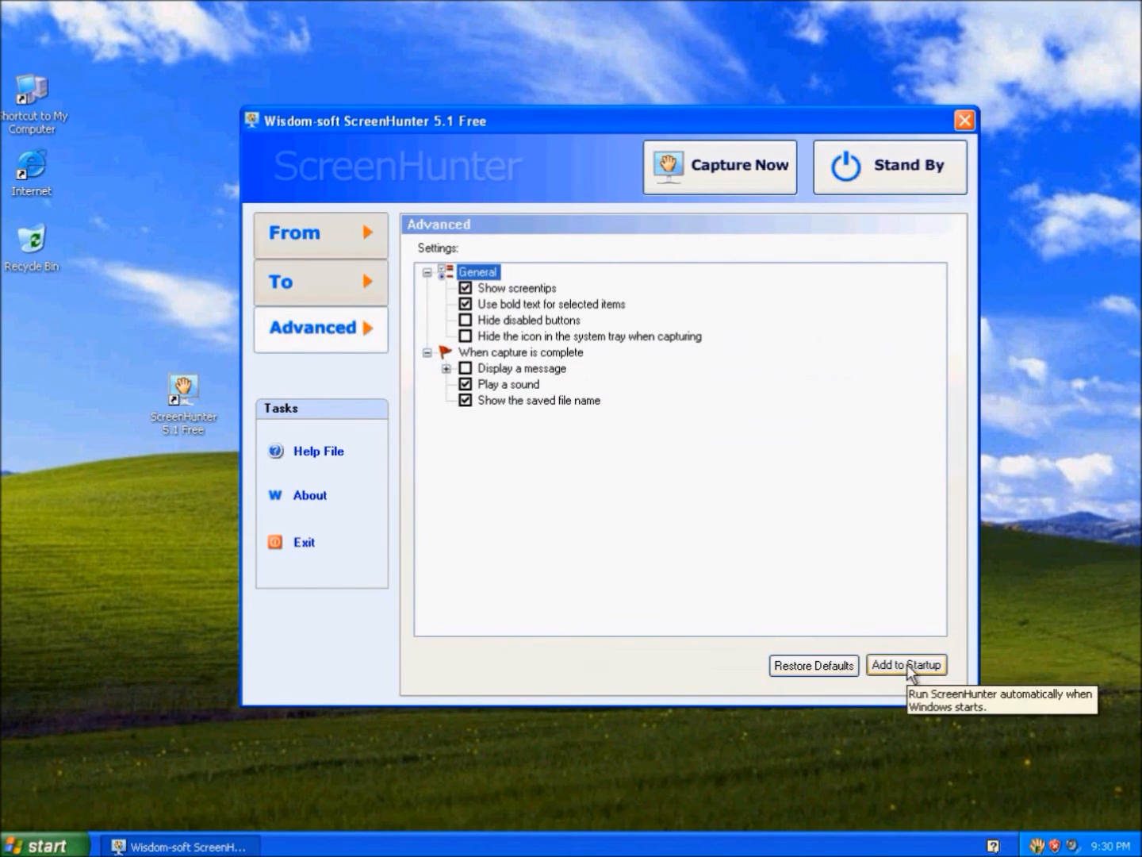
mouse_move(904, 674)
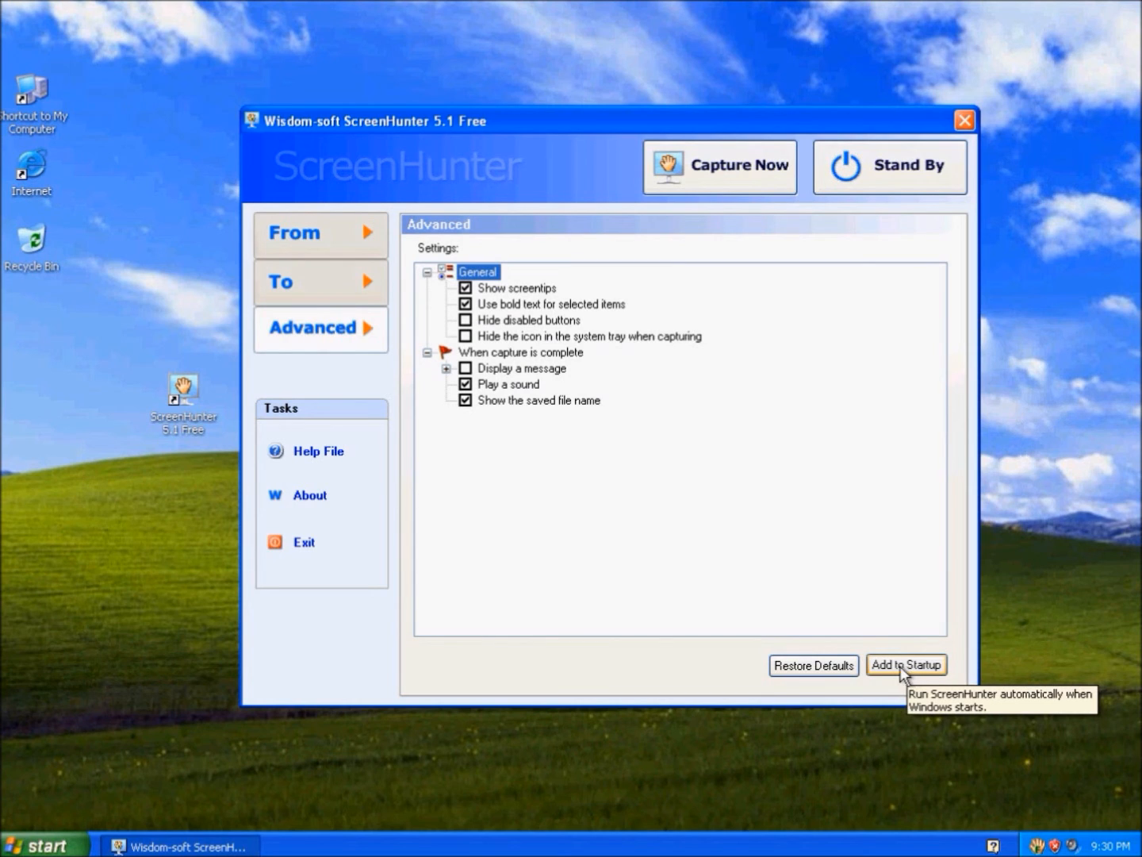
mouse_move(583, 497)
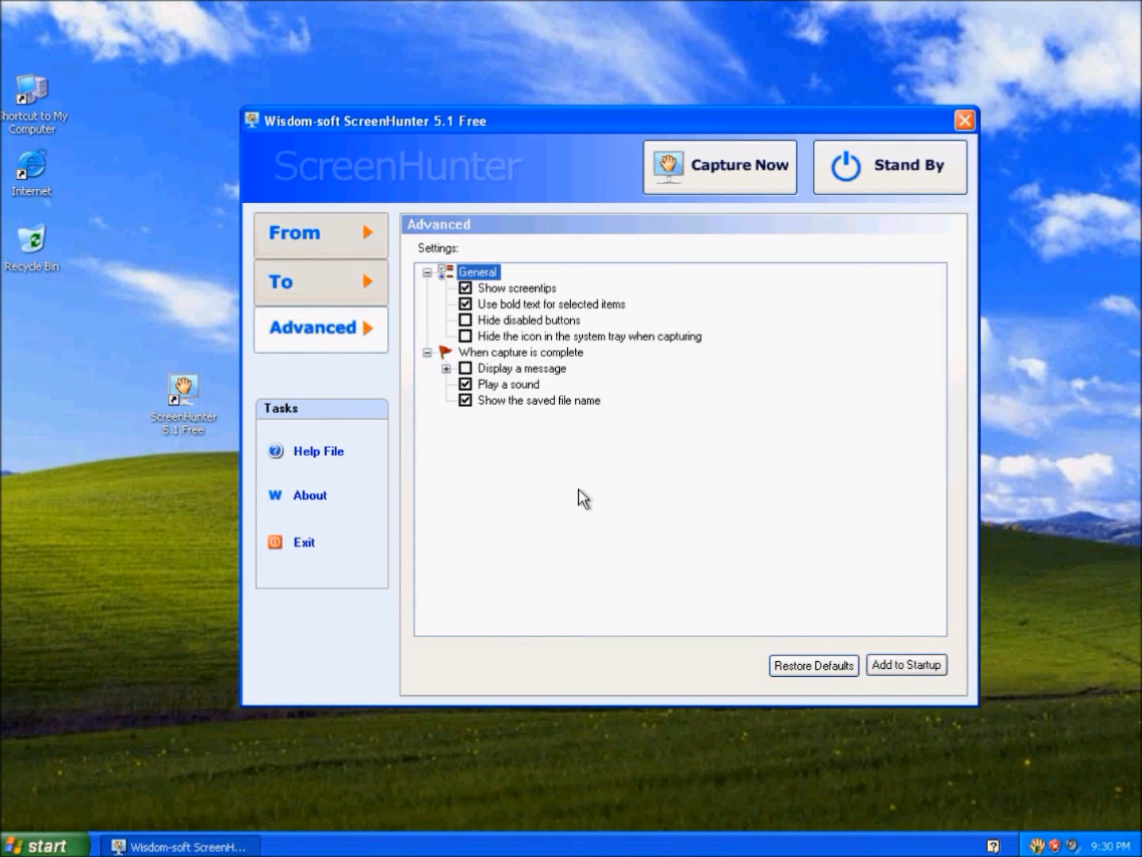
click(318, 451)
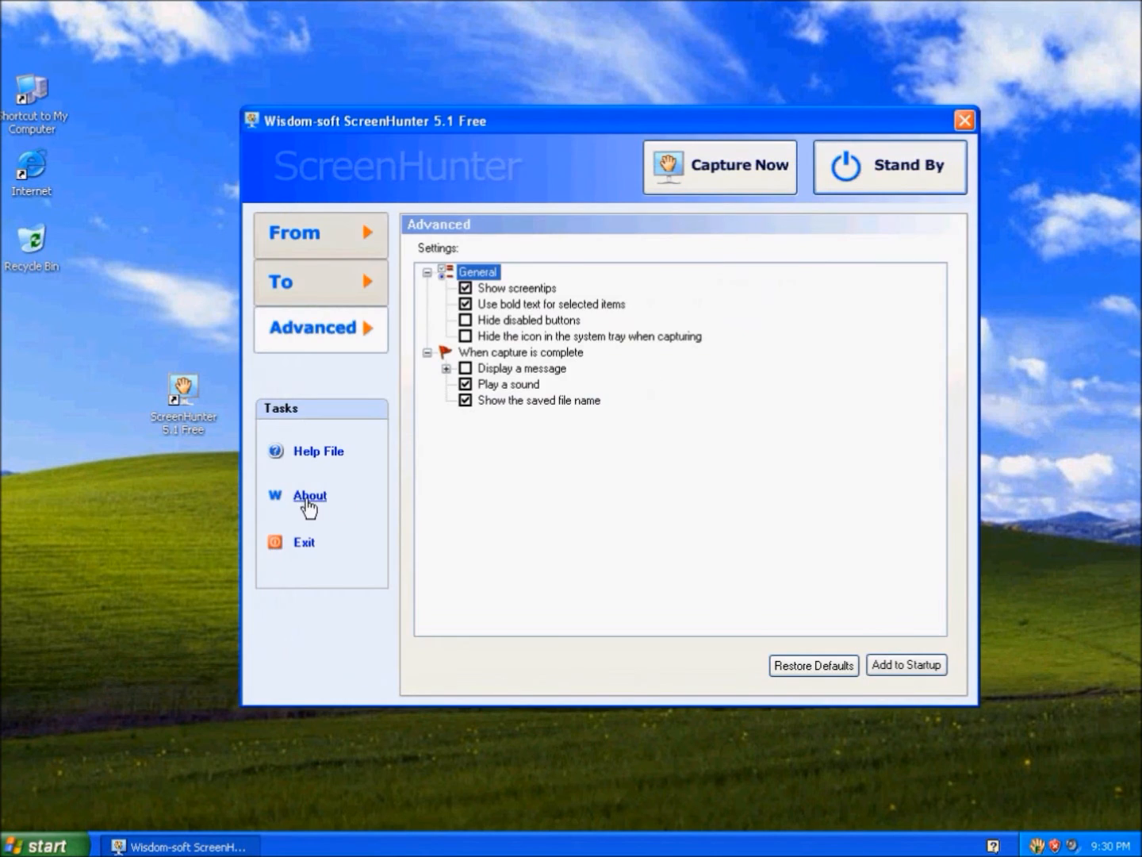
click(309, 495)
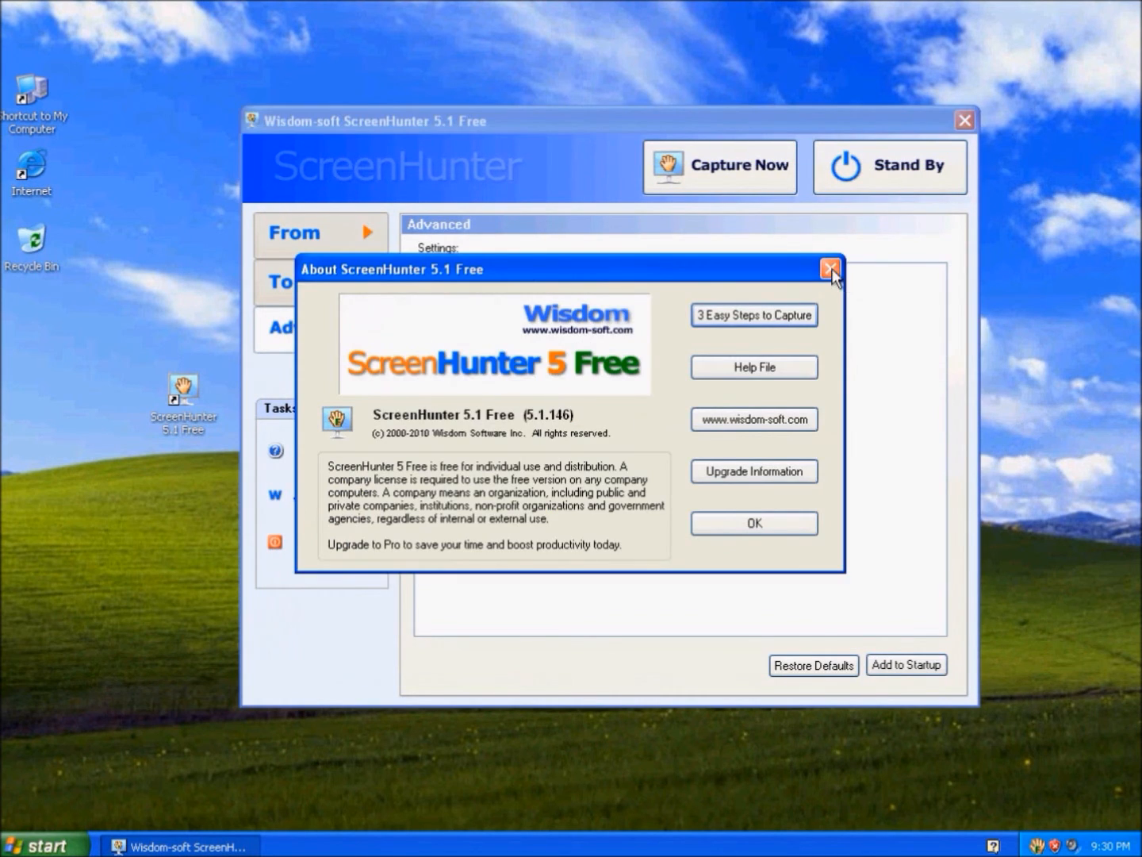
click(831, 268)
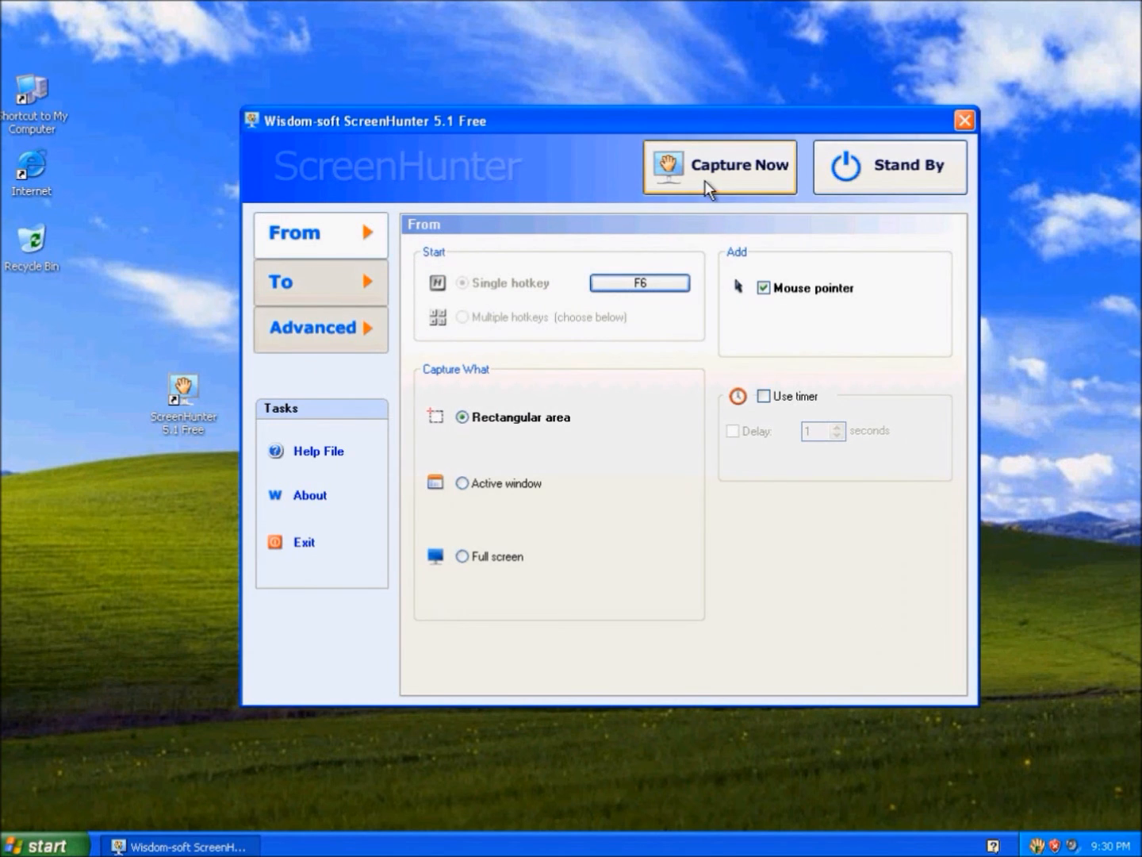
Capture a screenshot, saving ScreenHunter_01 Aug. 30 21.30.gif (29 KB) to the desktop.
click(719, 166)
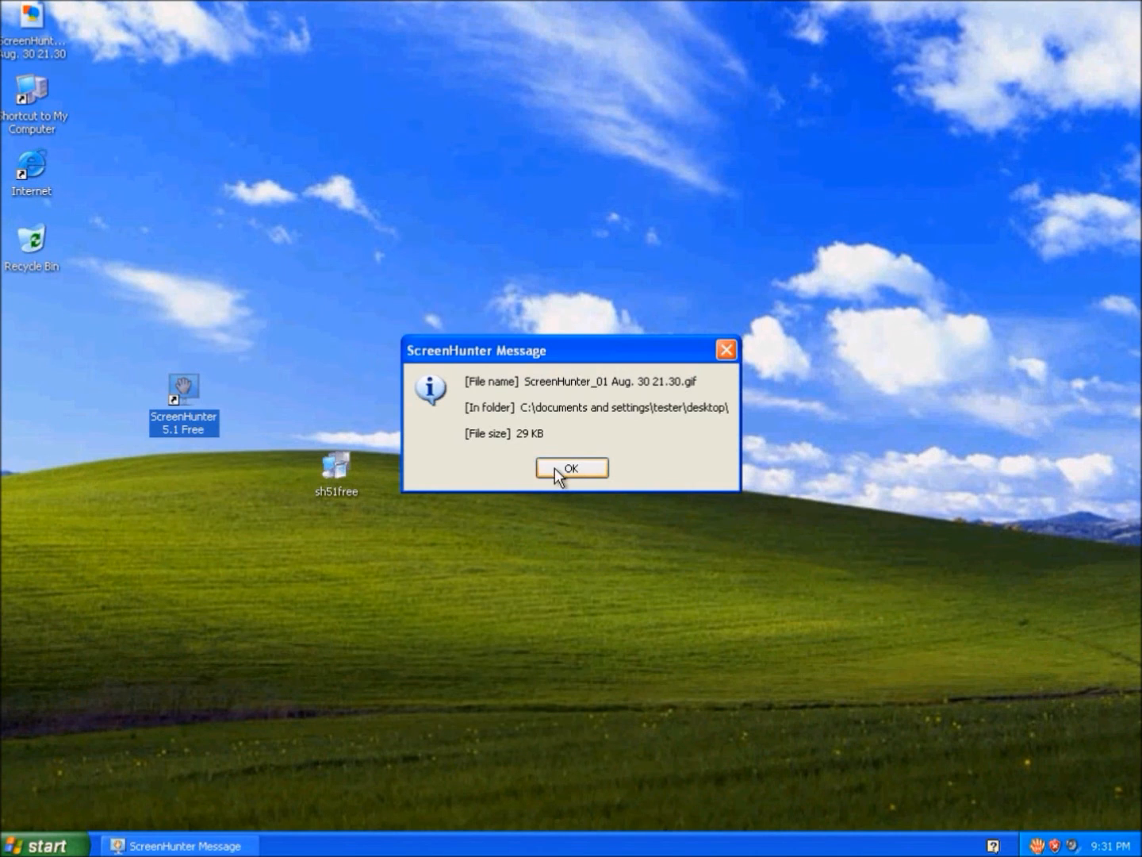
click(571, 467)
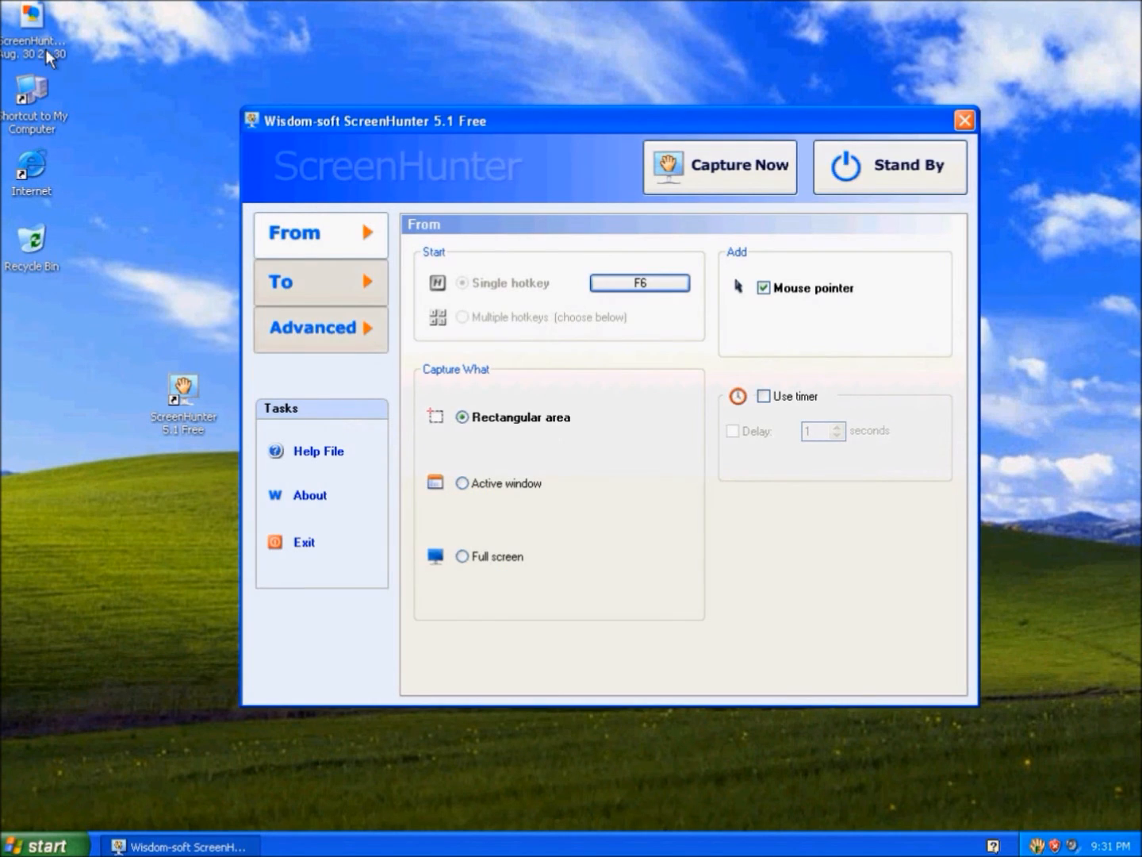
click(719, 167)
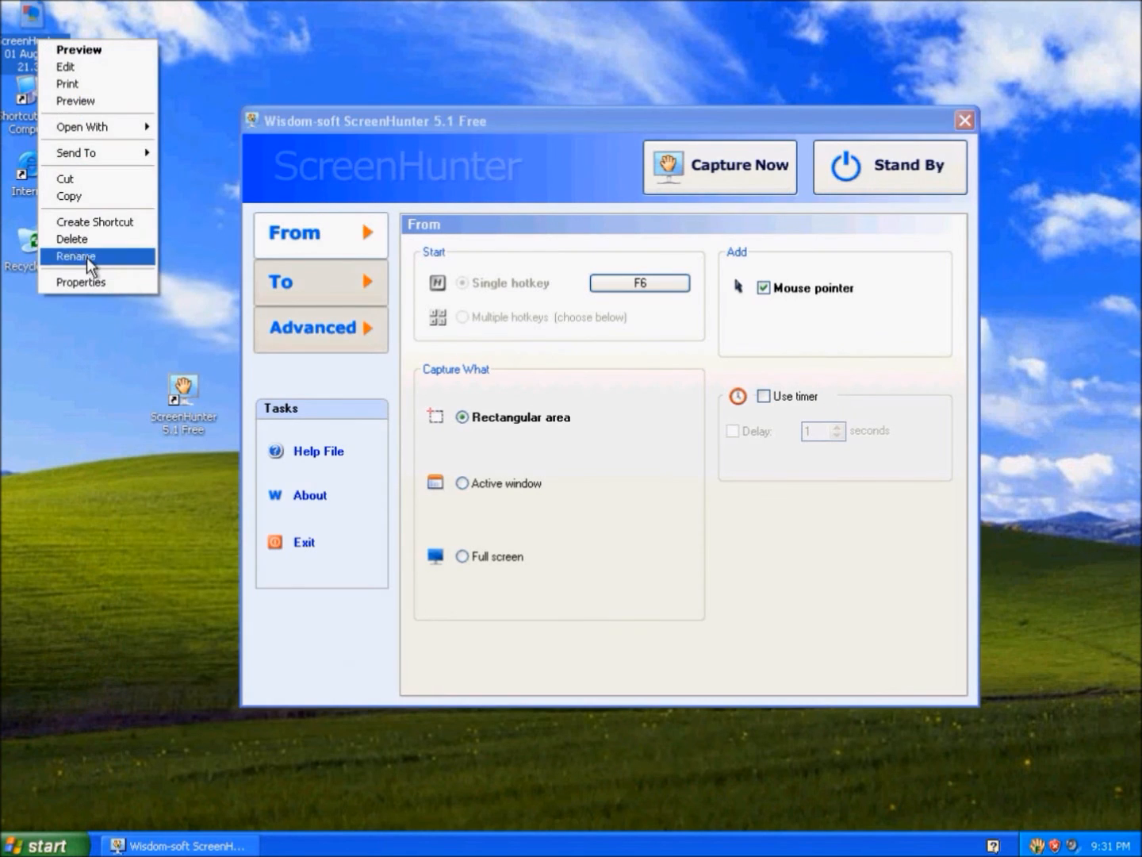
click(80, 282)
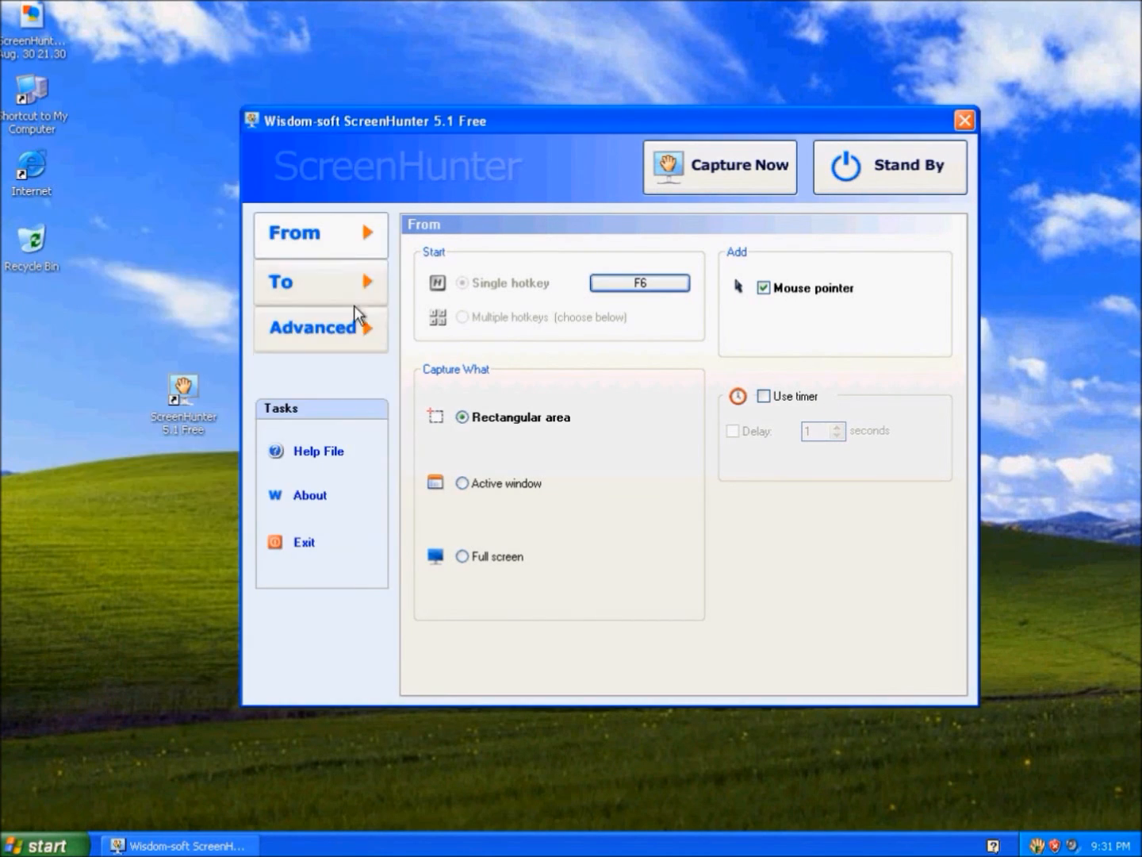
click(309, 282)
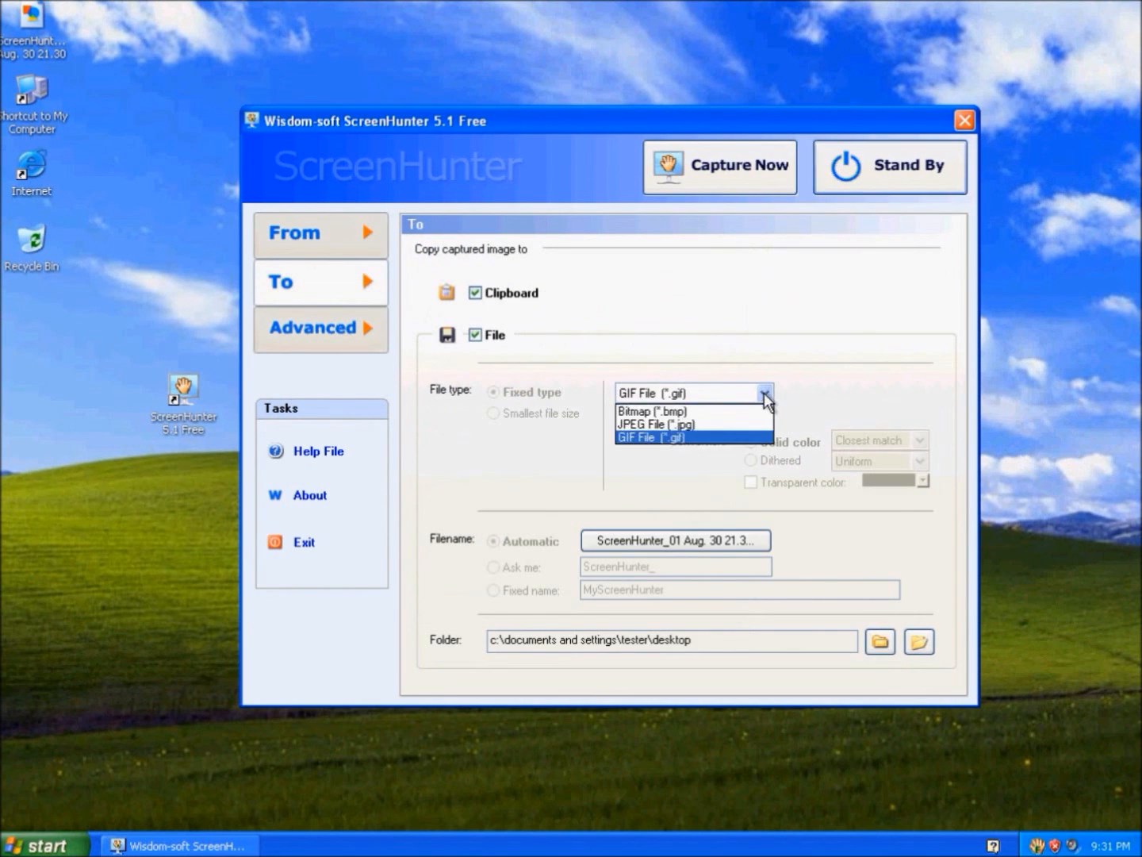
Return to the From tab, hide ScreenHunter to the tray, and restore it.
click(320, 233)
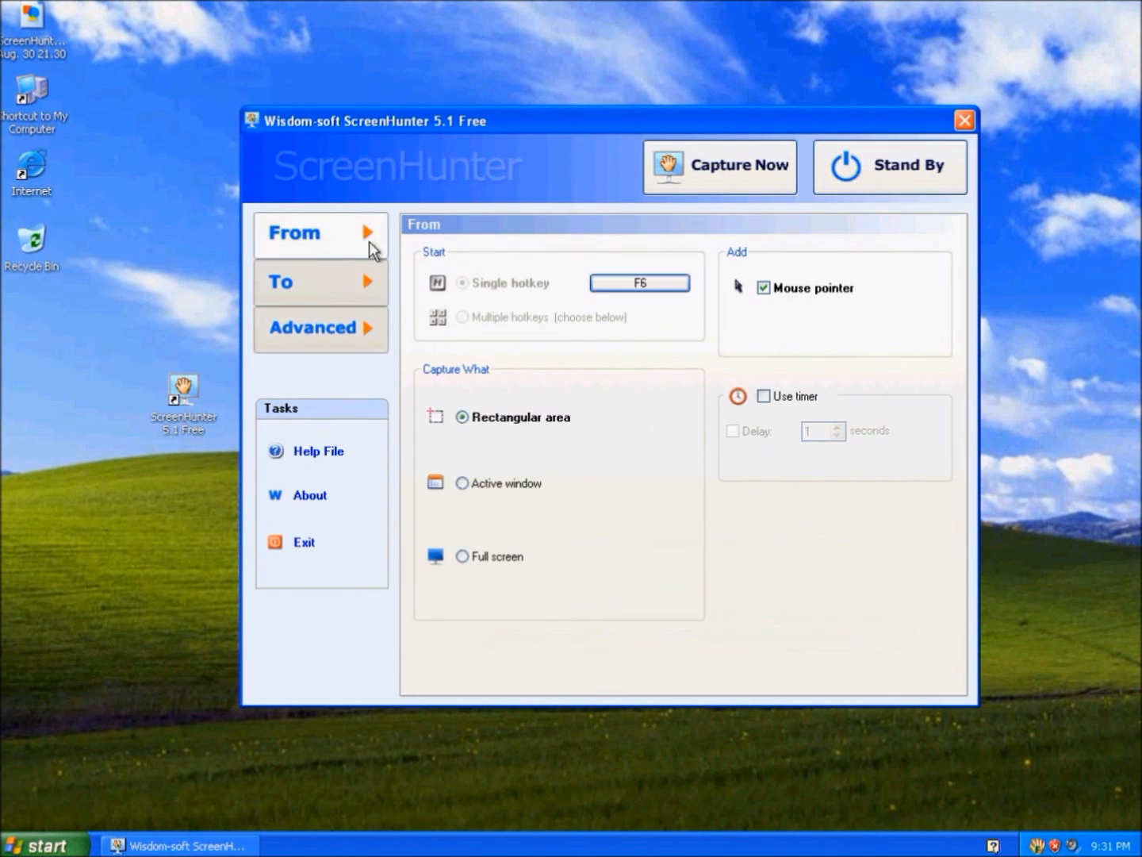
click(964, 120)
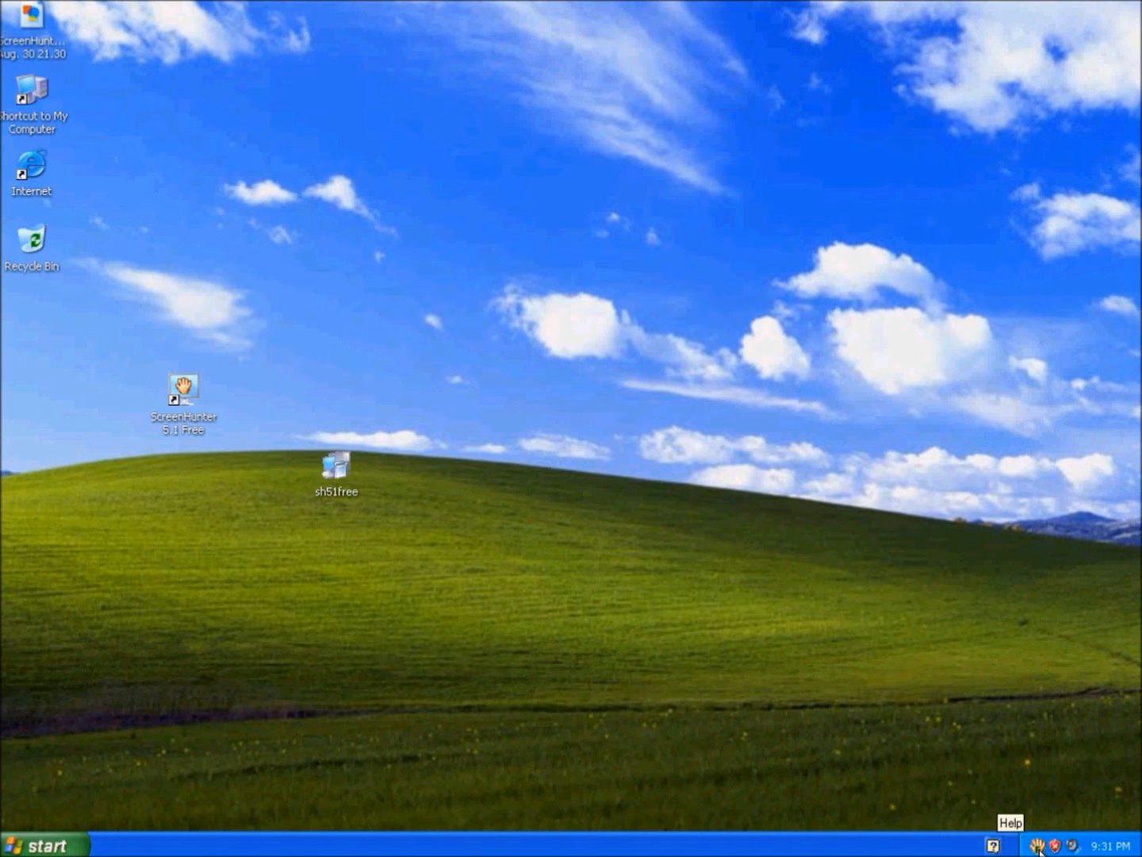
double_click(182, 394)
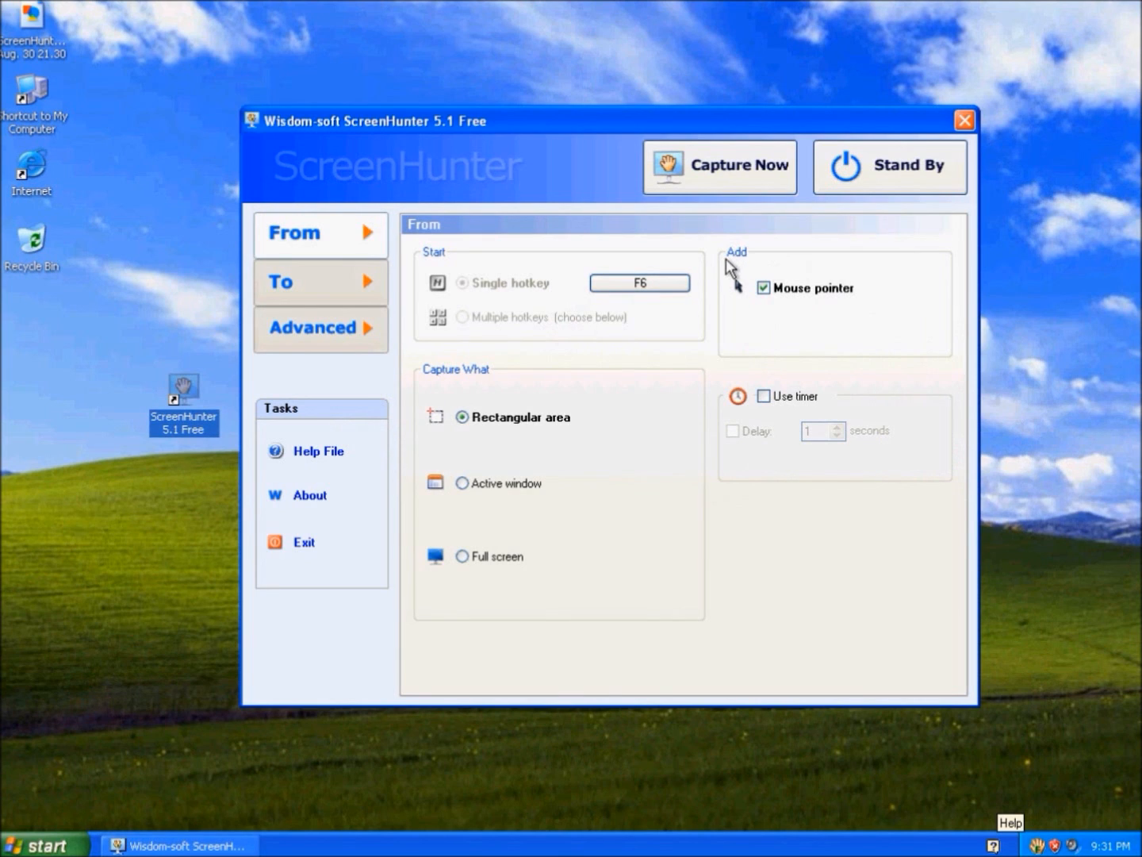
mouse_move(730, 274)
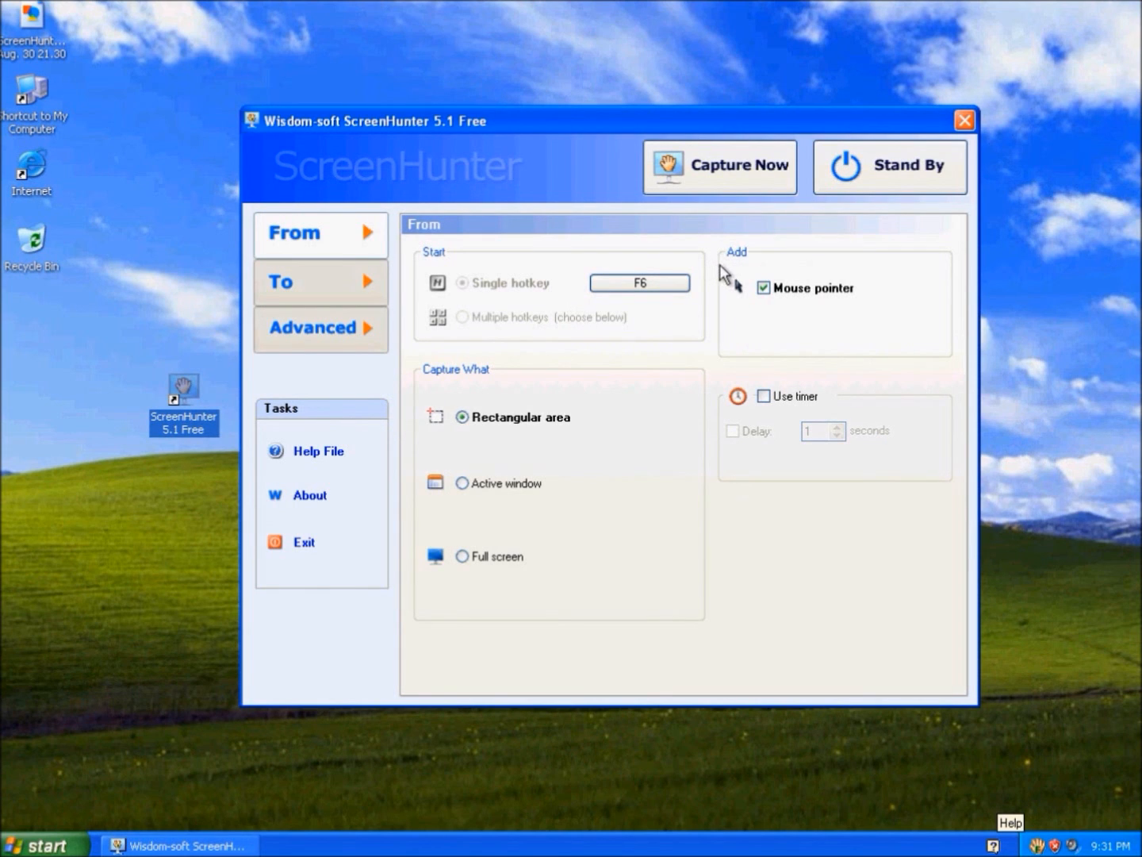